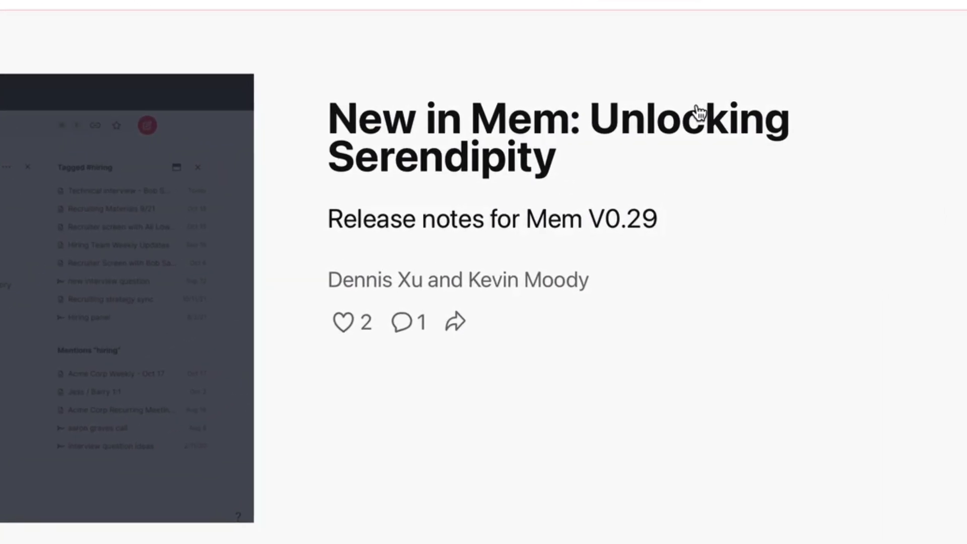
- From the Timeline, create a blank mem and bring up its insert menu with the EOD - Review template
scroll(down, 3)
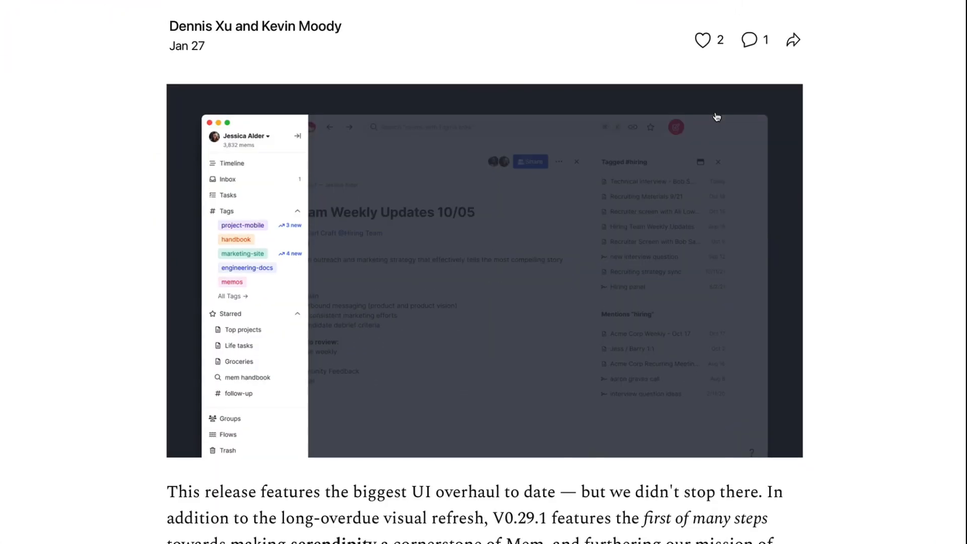
scroll(up, 3)
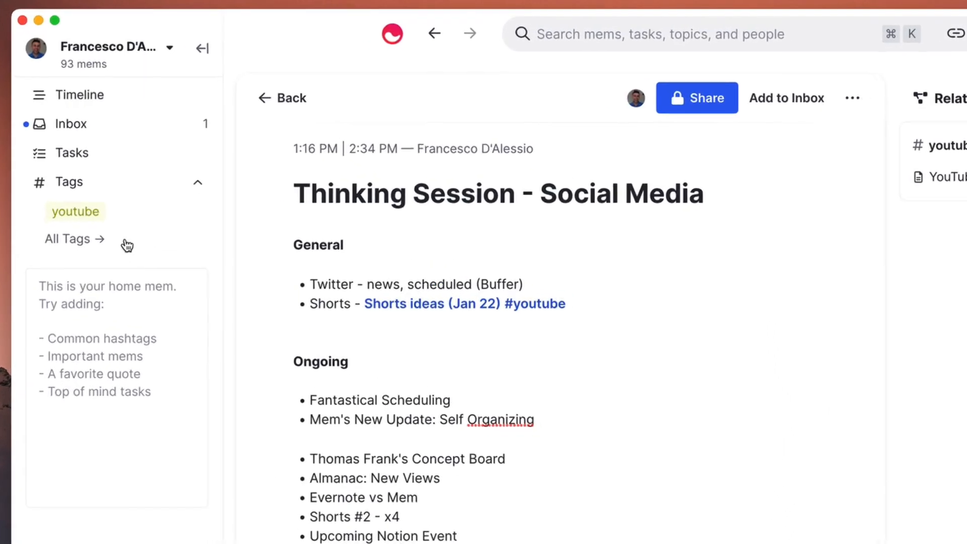
click(81, 95)
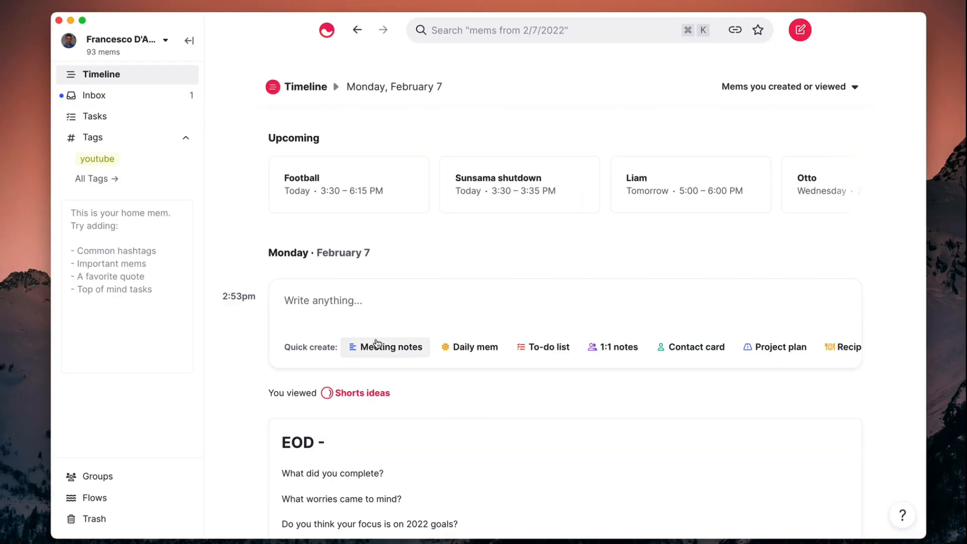
scroll(down, 3)
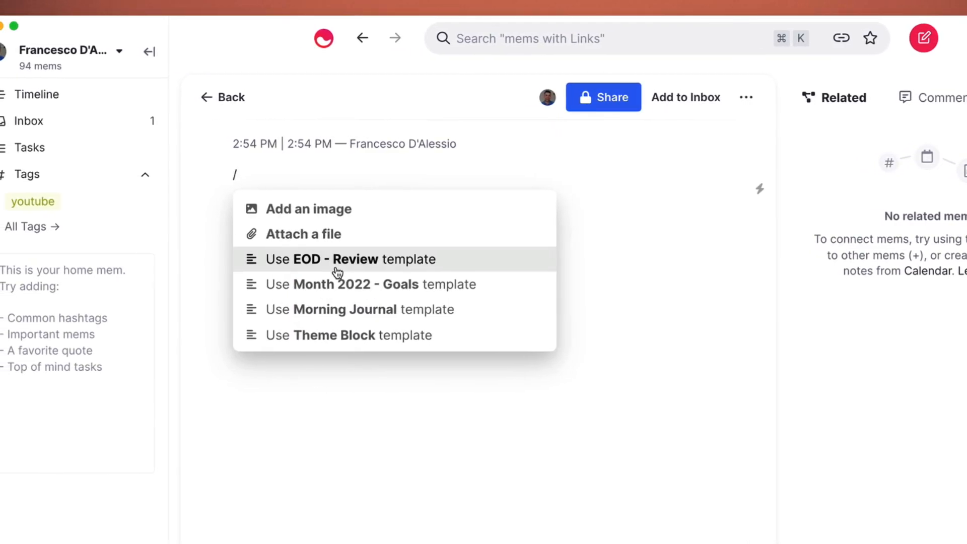
click(348, 259)
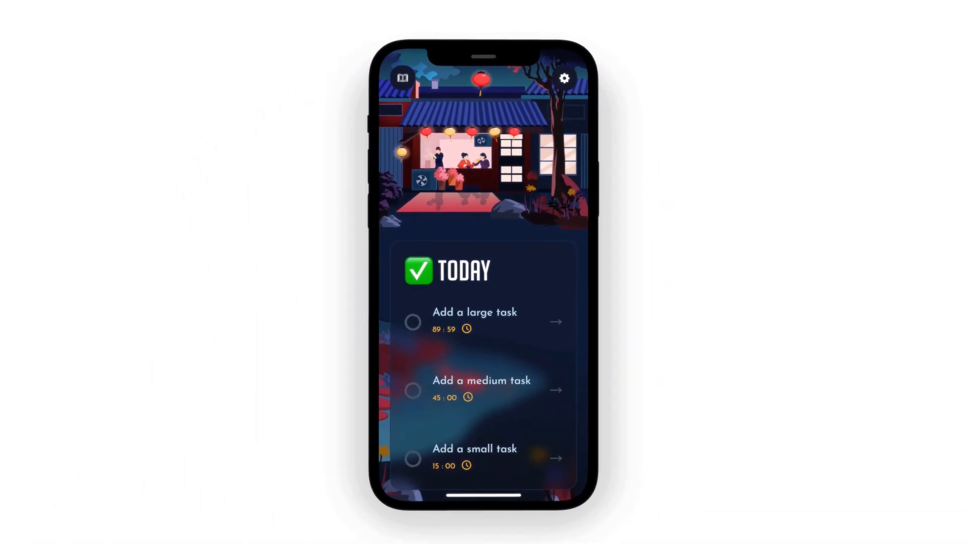
click(481, 388)
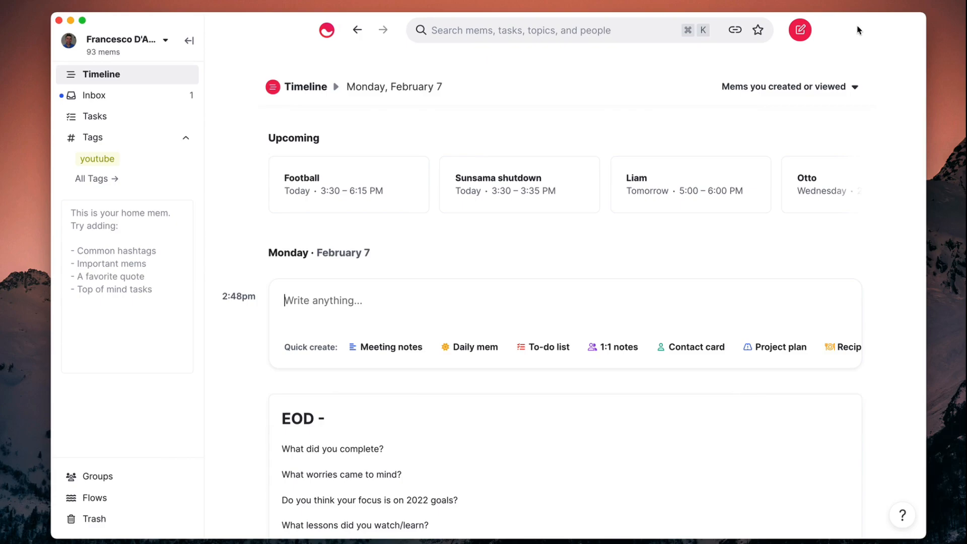
mouse_move(617, 276)
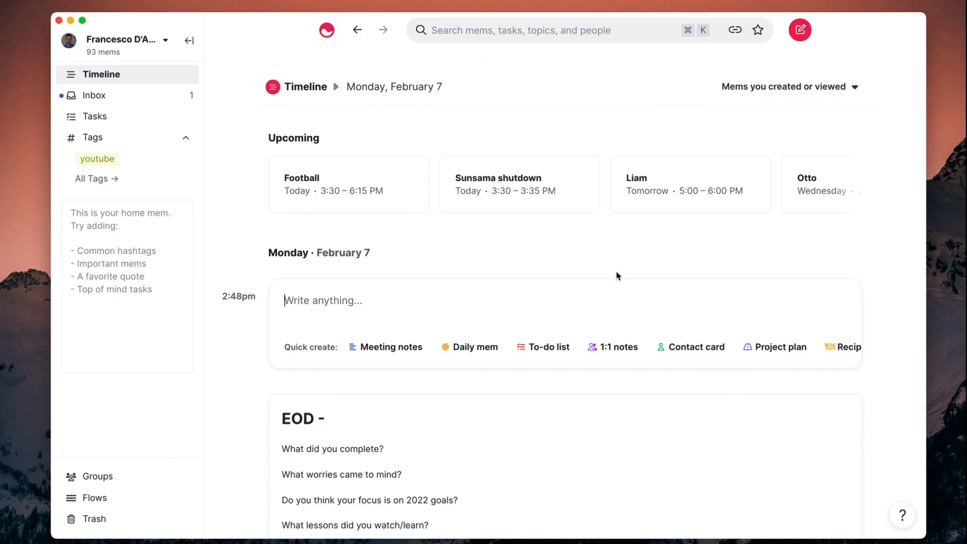
mouse_move(232, 162)
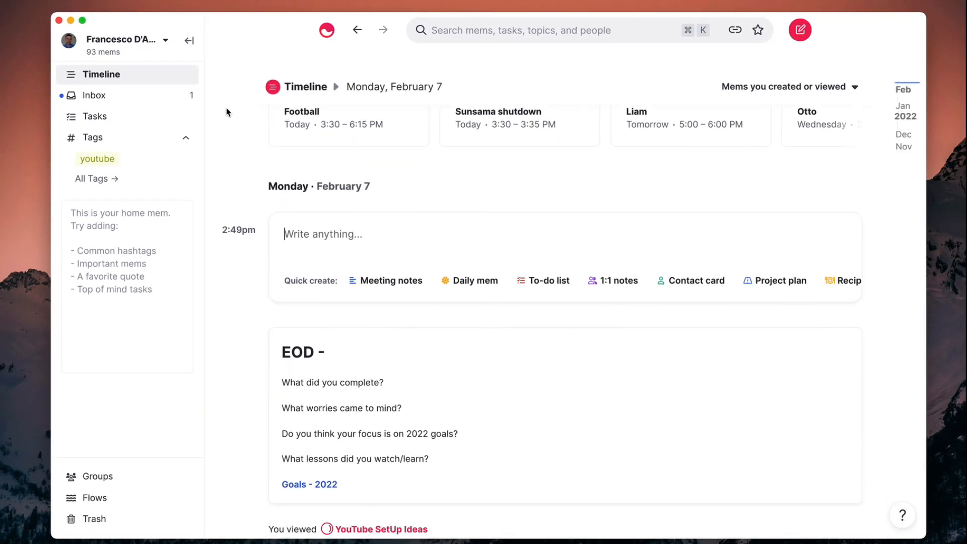
- Scroll the Timeline down to reach the Thinking Session - Social Media mem
scroll(down, 3)
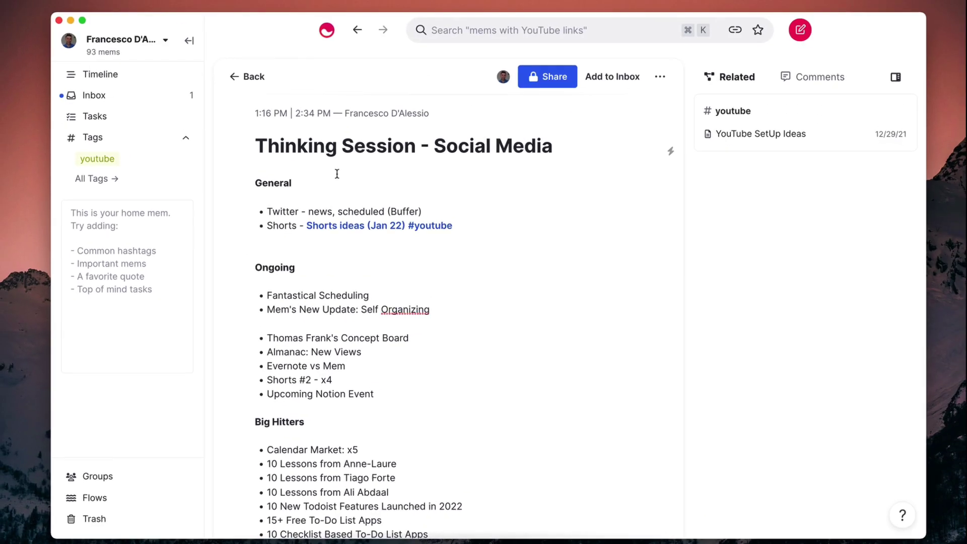
mouse_move(435, 212)
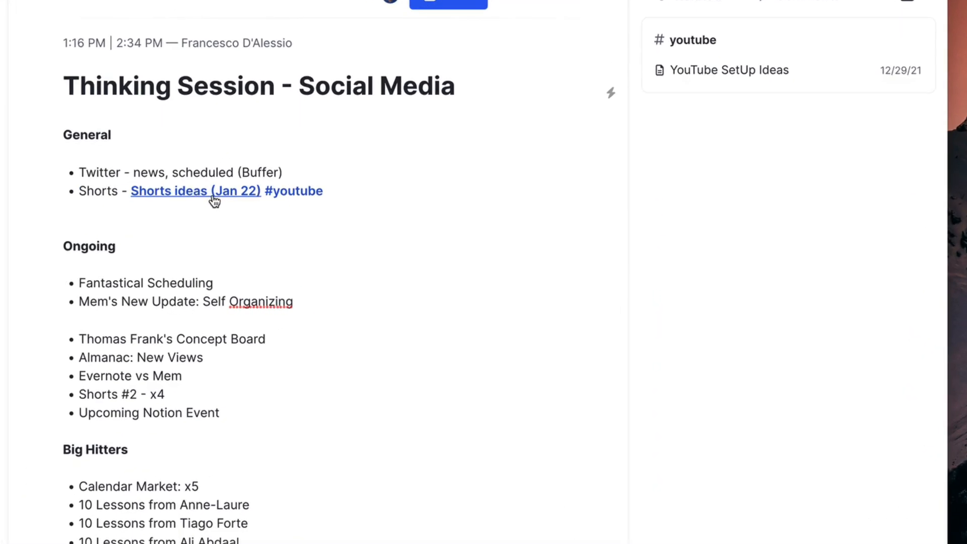
click(195, 190)
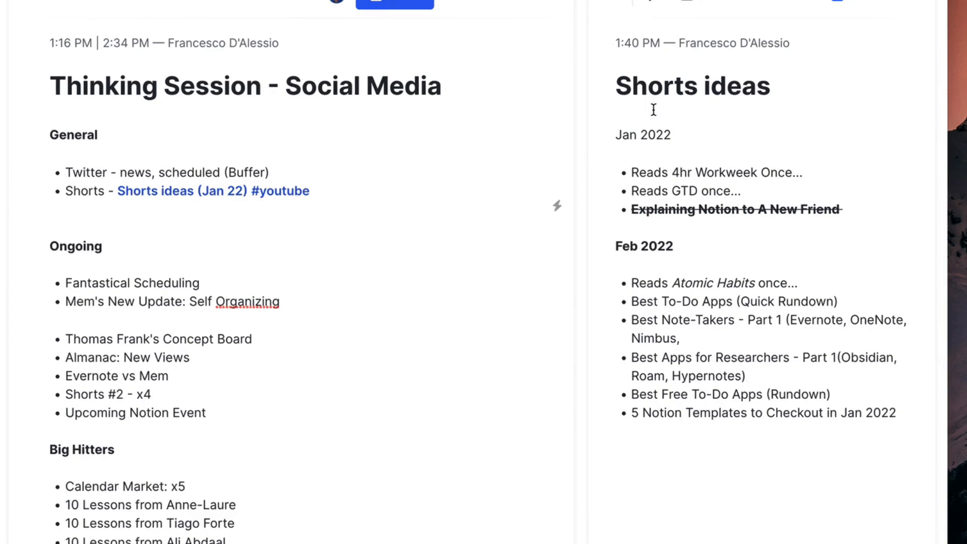
mouse_move(748, 93)
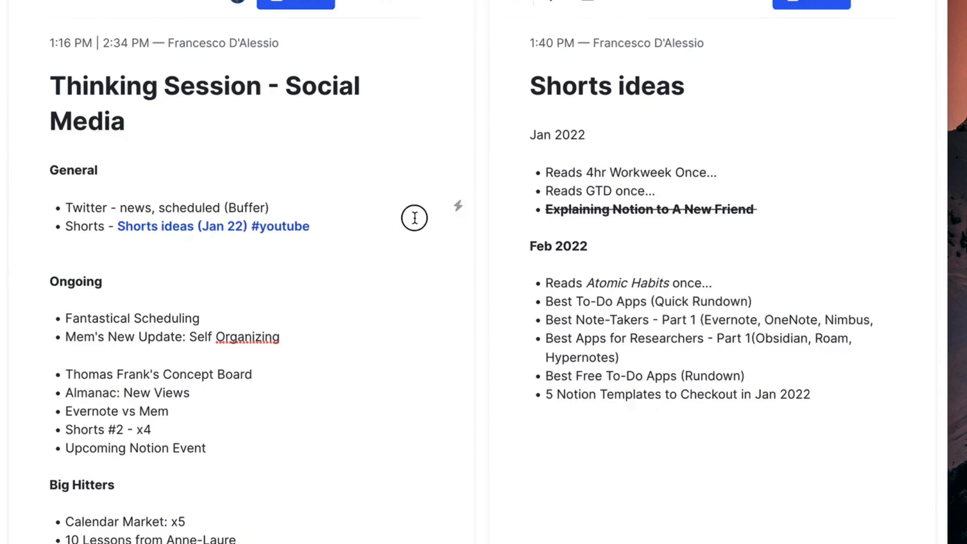
mouse_move(517, 213)
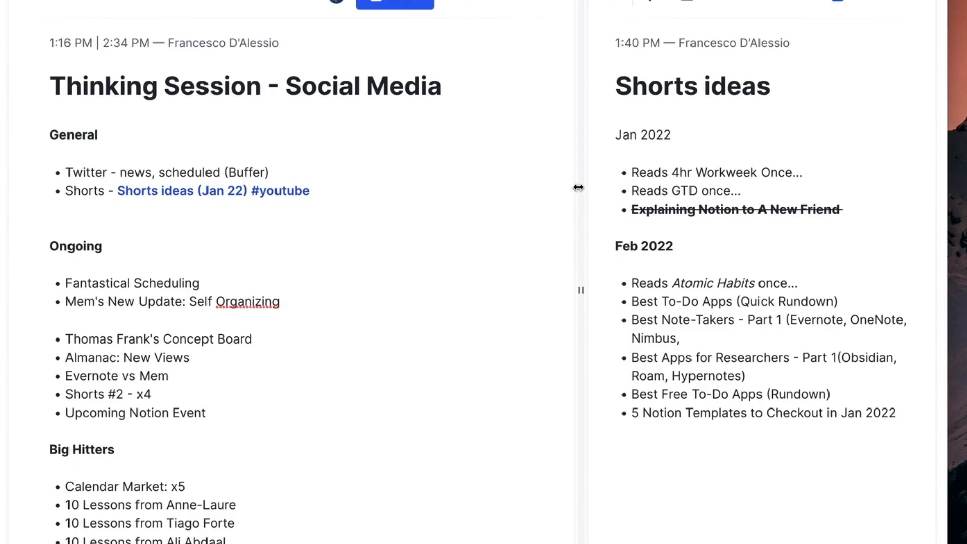
mouse_move(529, 164)
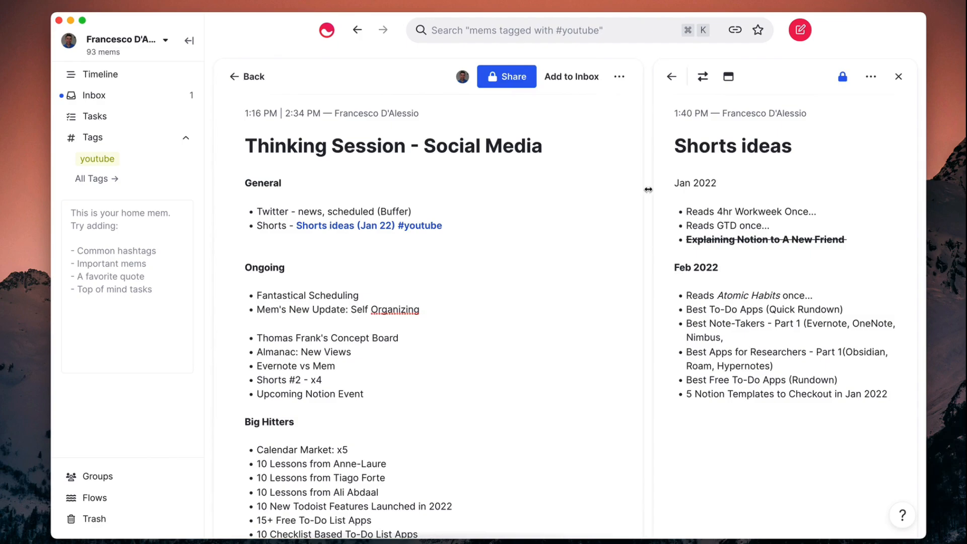
click(899, 77)
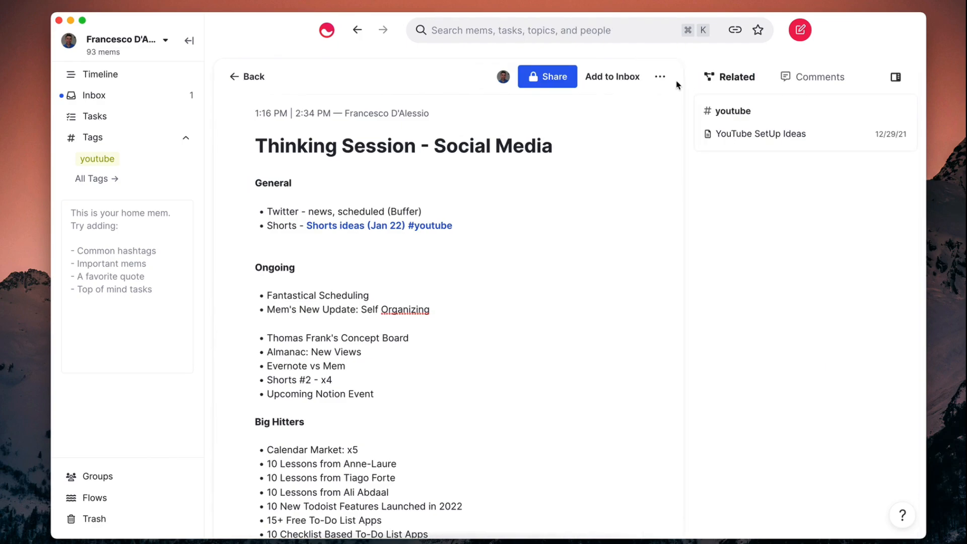
mouse_move(746, 187)
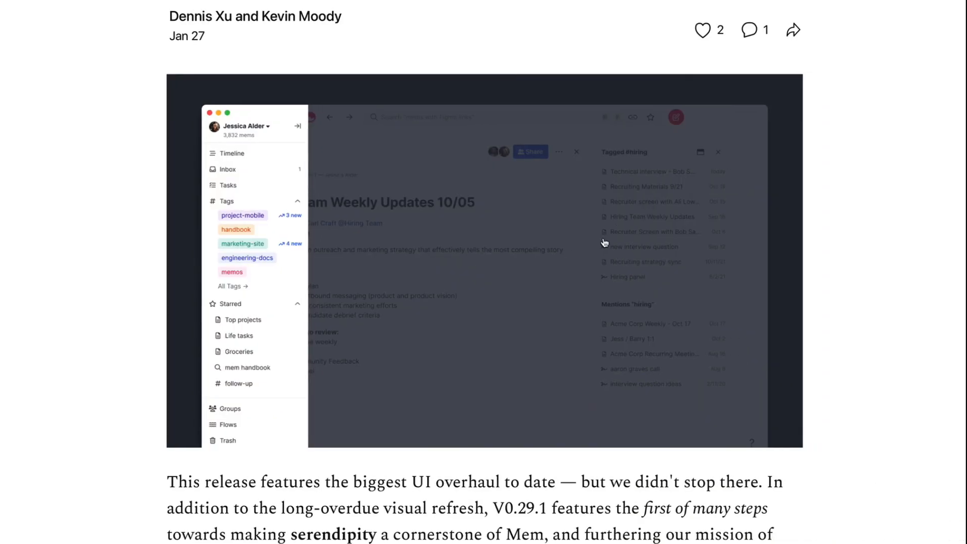
scroll(down, 3)
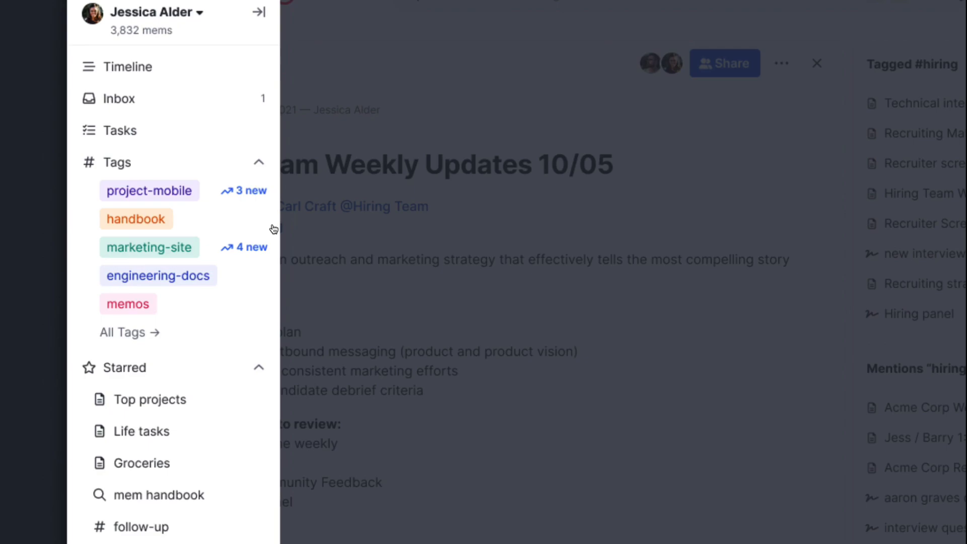
mouse_move(213, 196)
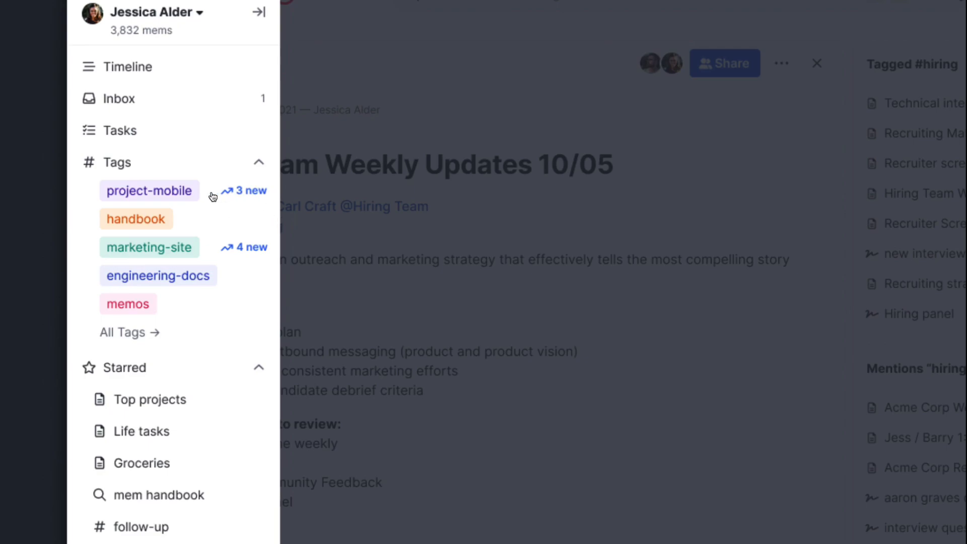
mouse_move(259, 195)
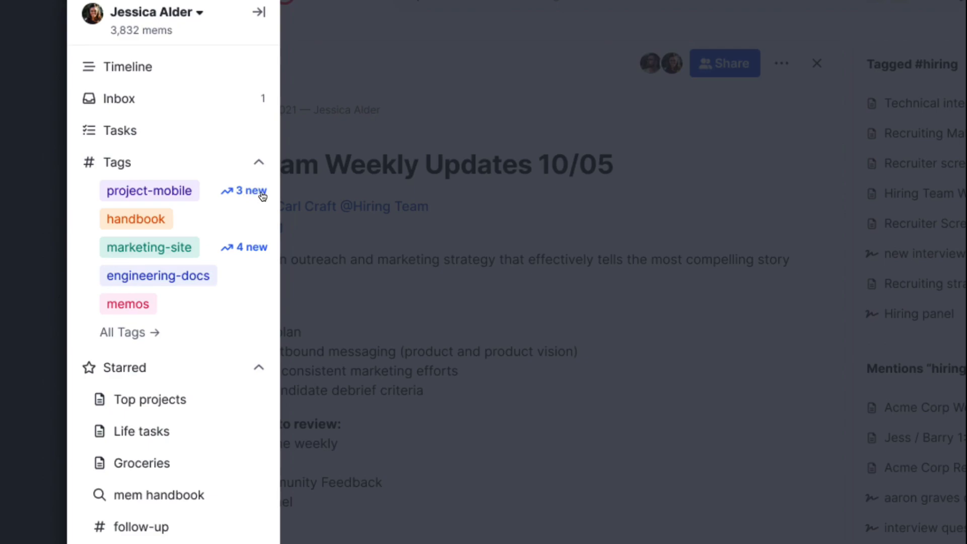
mouse_move(251, 255)
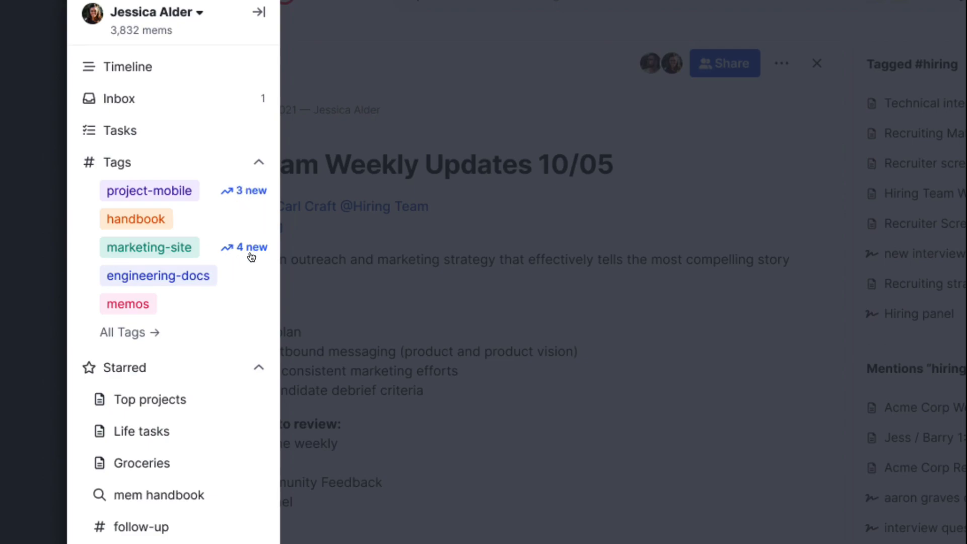
mouse_move(359, 287)
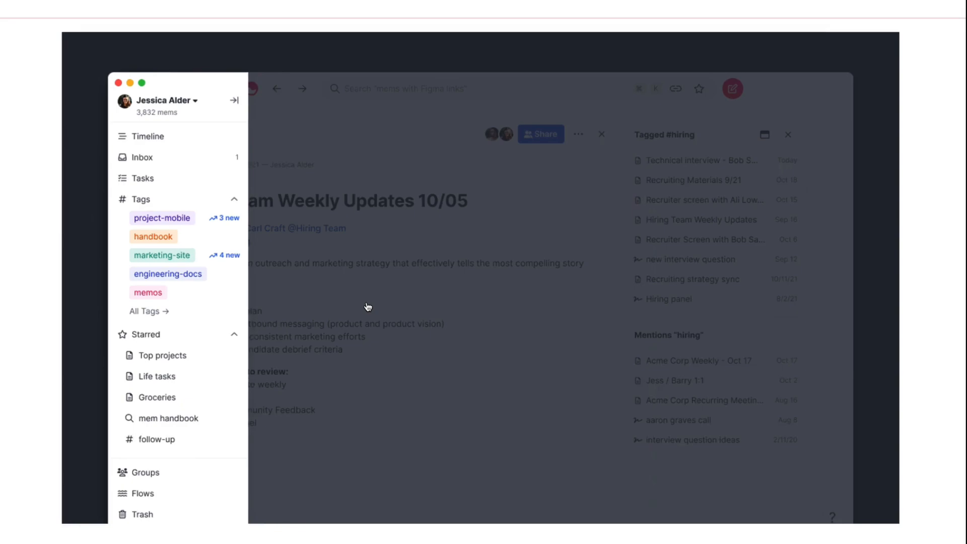
scroll(down, 3)
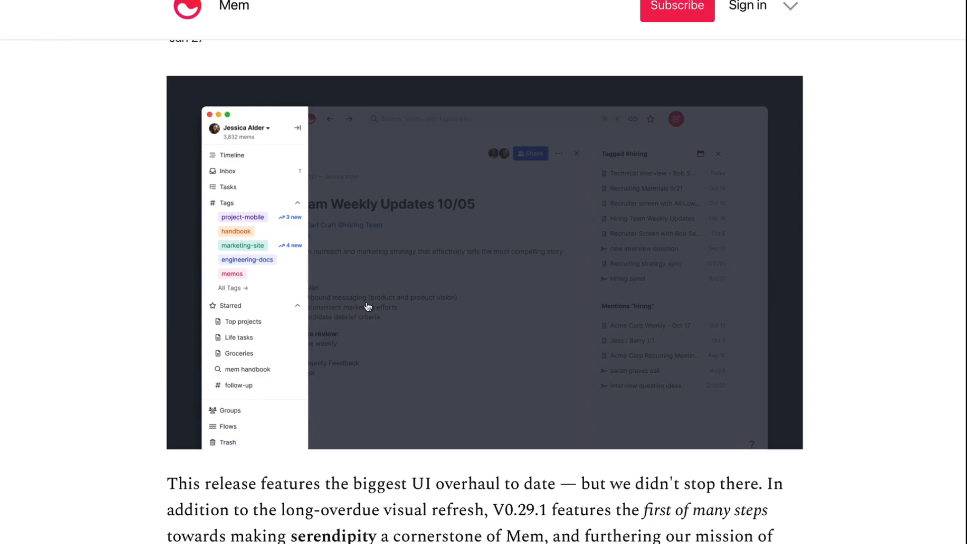
- Scroll the release post down past the Related panel demo to the V0.29.1 improvements list
scroll(down, 3)
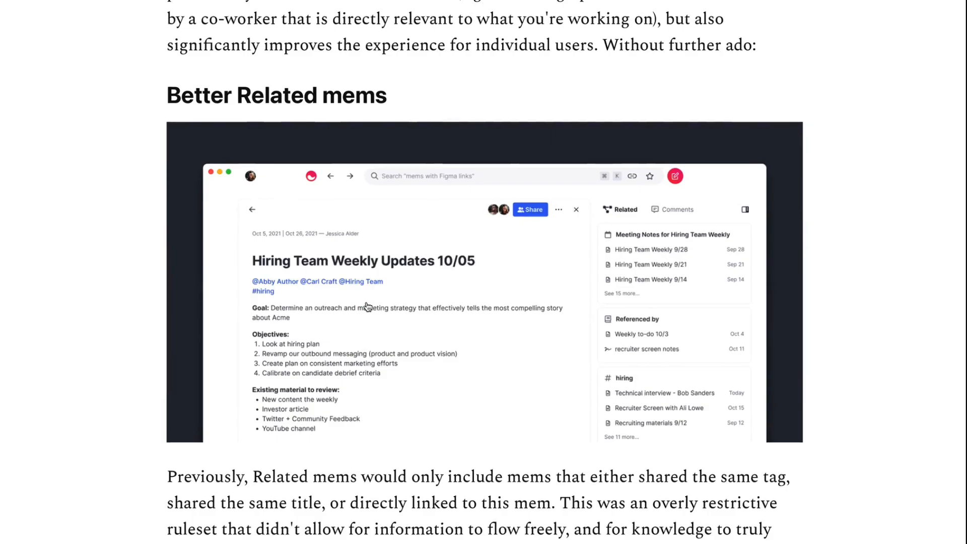
scroll(down, 3)
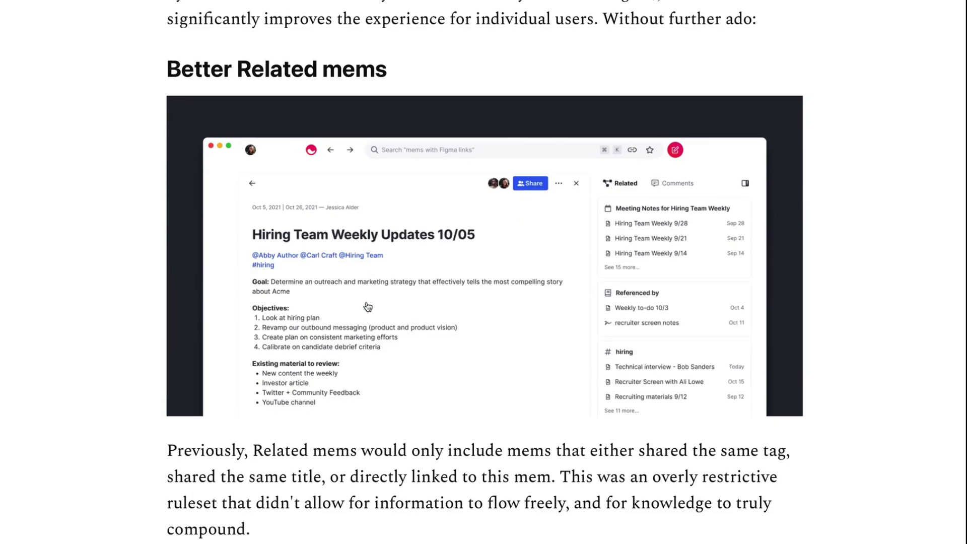
mouse_move(414, 273)
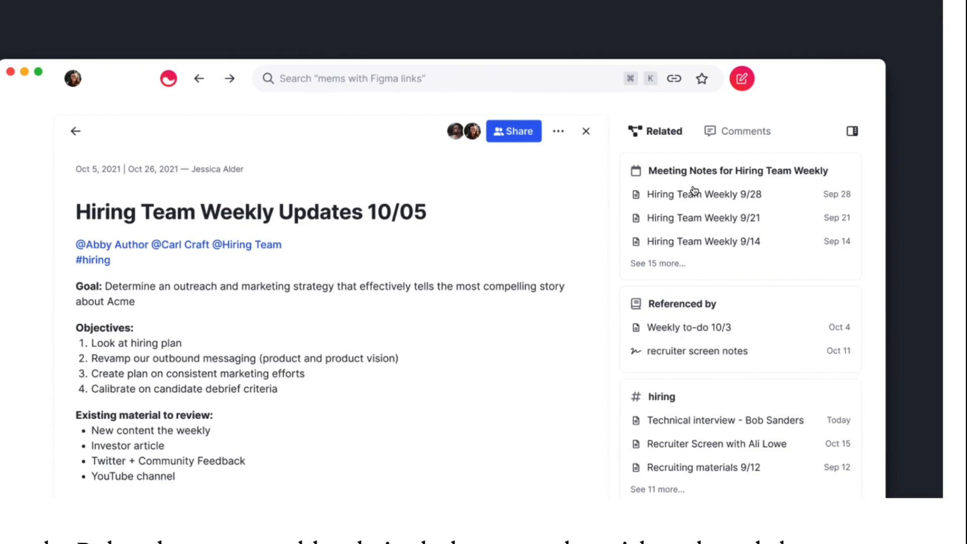
mouse_move(701, 229)
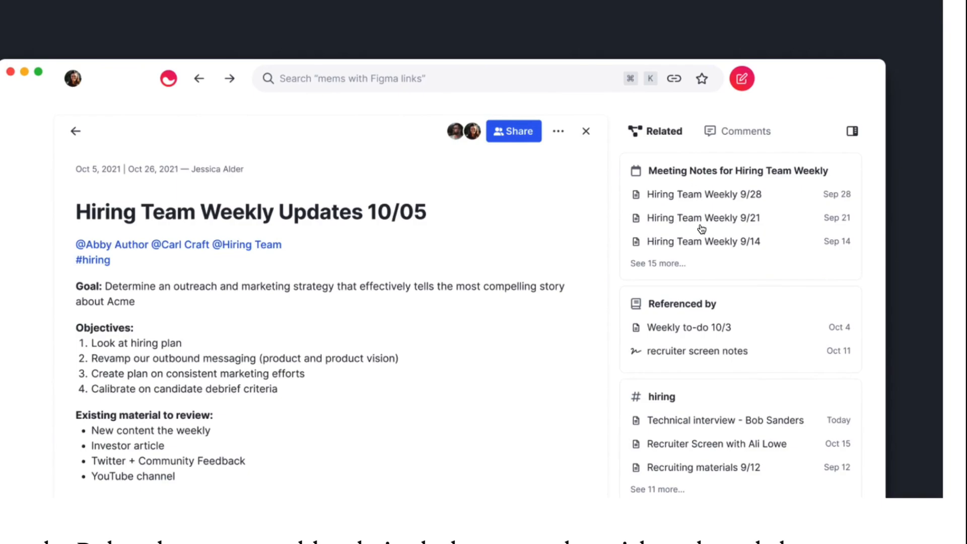
mouse_move(644, 179)
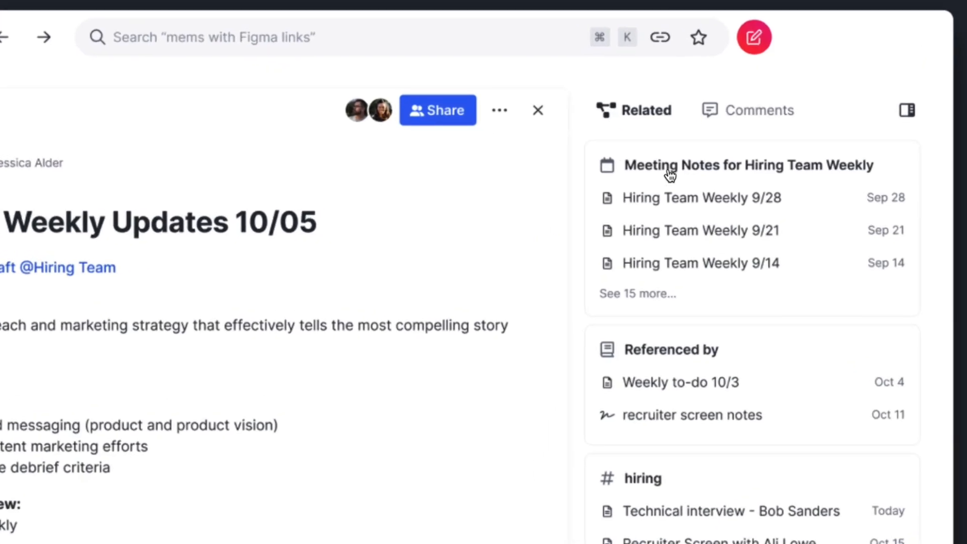
mouse_move(688, 157)
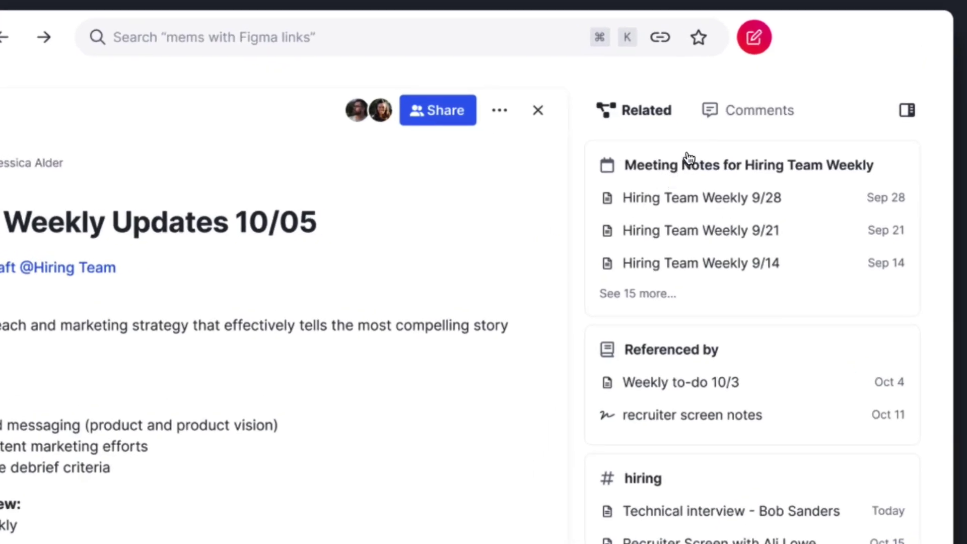
mouse_move(687, 189)
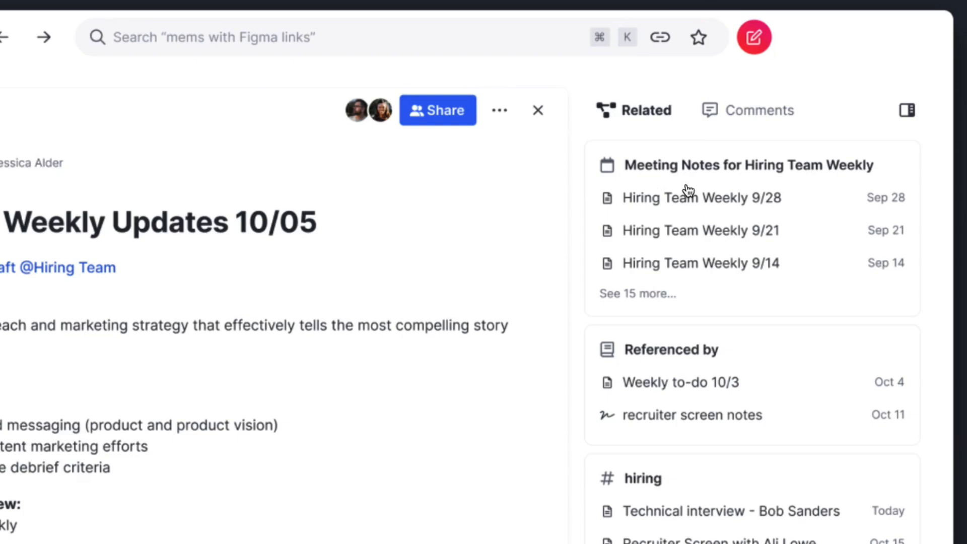
mouse_move(676, 312)
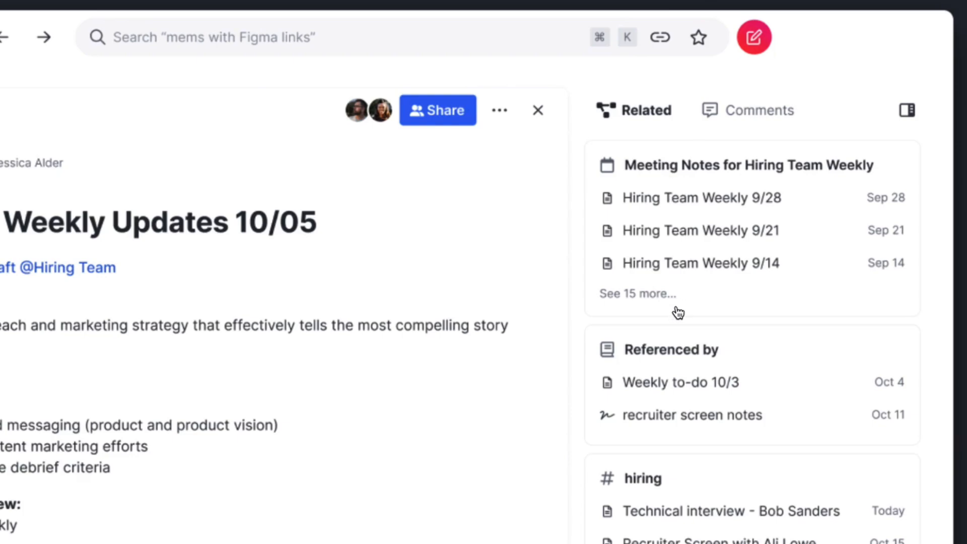
mouse_move(654, 310)
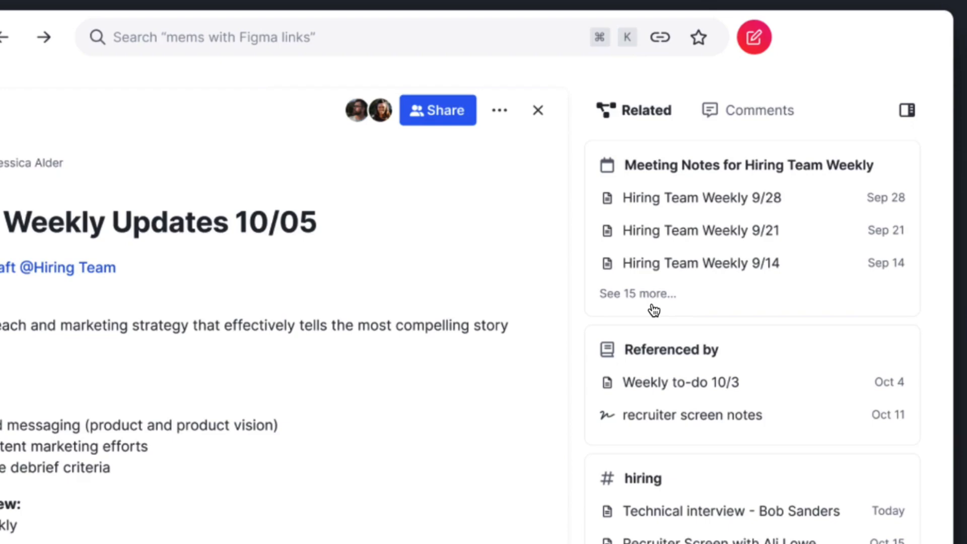
scroll(down, 3)
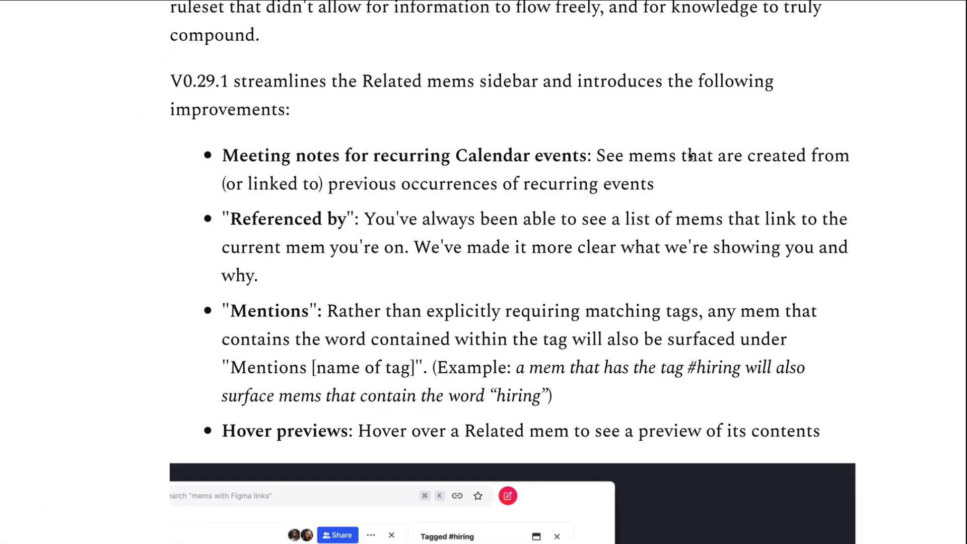
- Scroll through the hover preview and resizable panel bullets and demos, then back toward the introduction
scroll(down, 3)
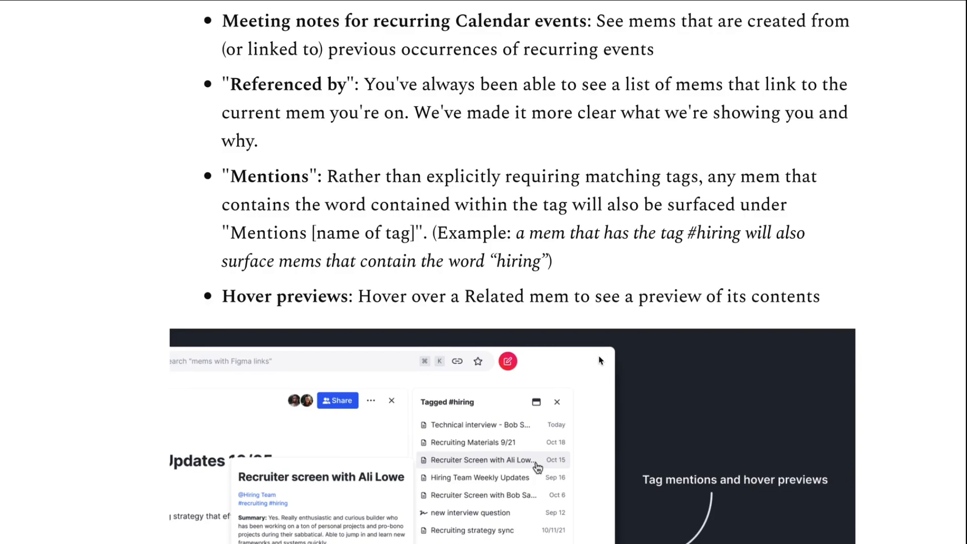
scroll(down, 3)
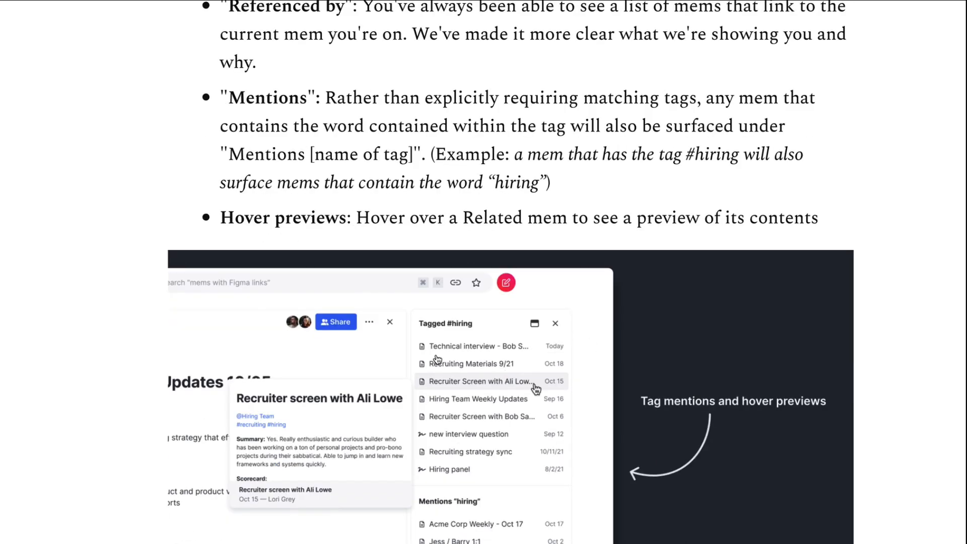
scroll(down, 3)
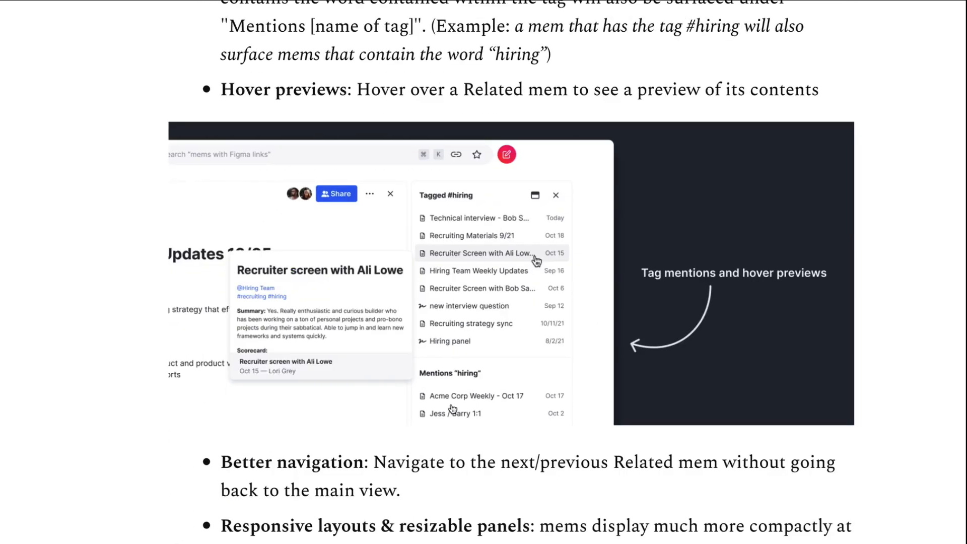
mouse_move(432, 345)
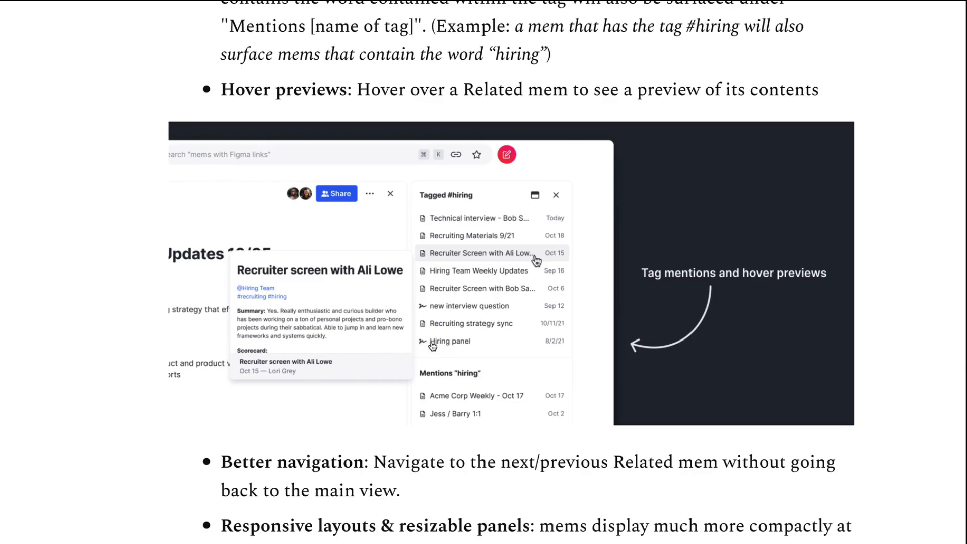
scroll(down, 3)
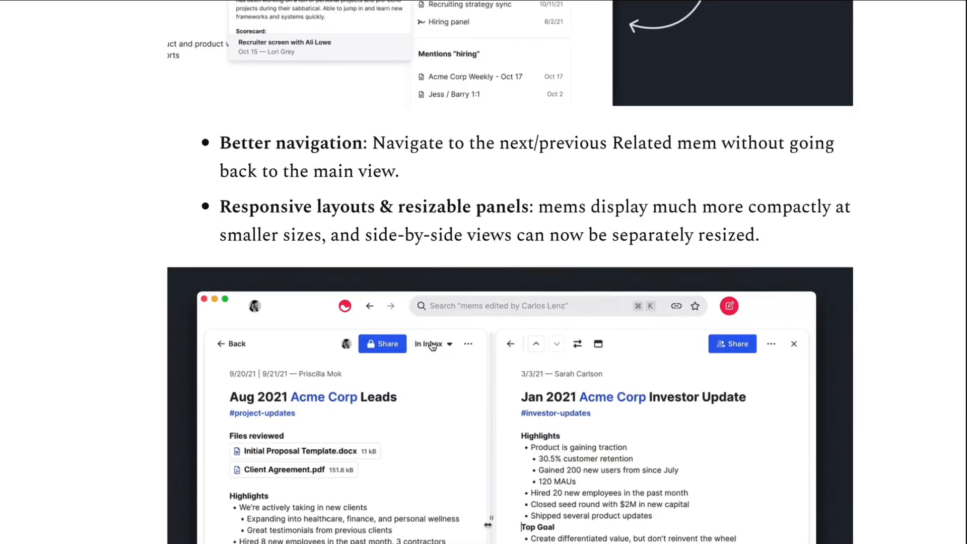
scroll(down, 3)
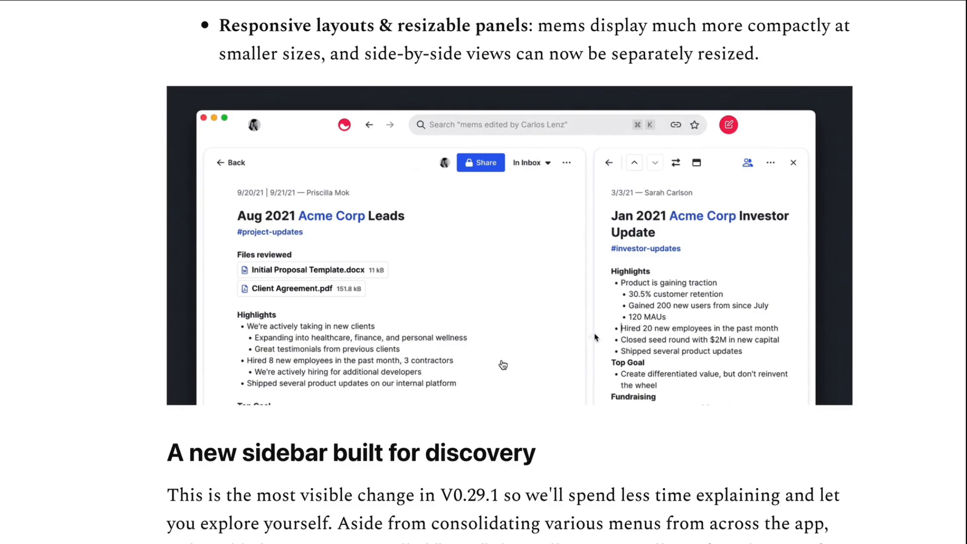
click(791, 163)
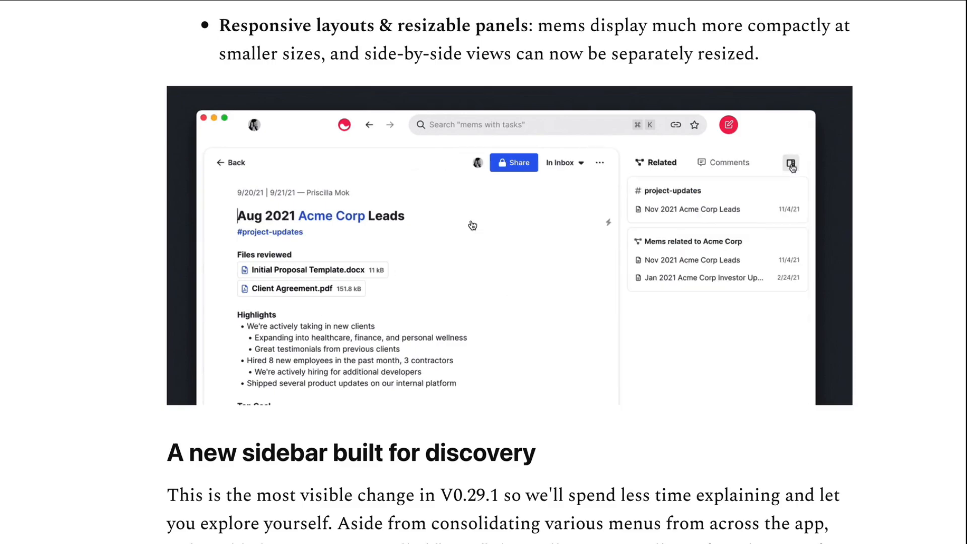
scroll(down, 3)
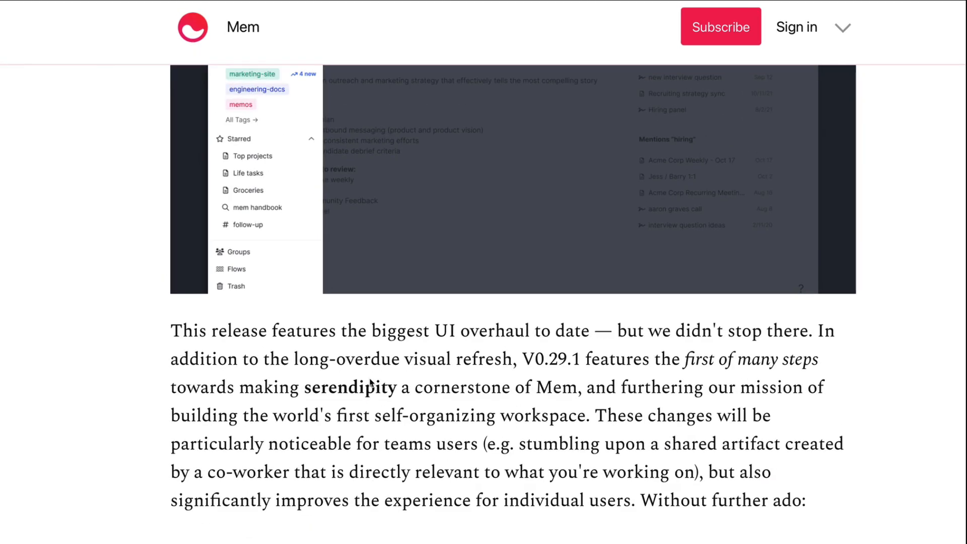
- Filter mems by the youtube tag, then show the All Tags page with DailyMem, tutorials and youtube
scroll(up, 3)
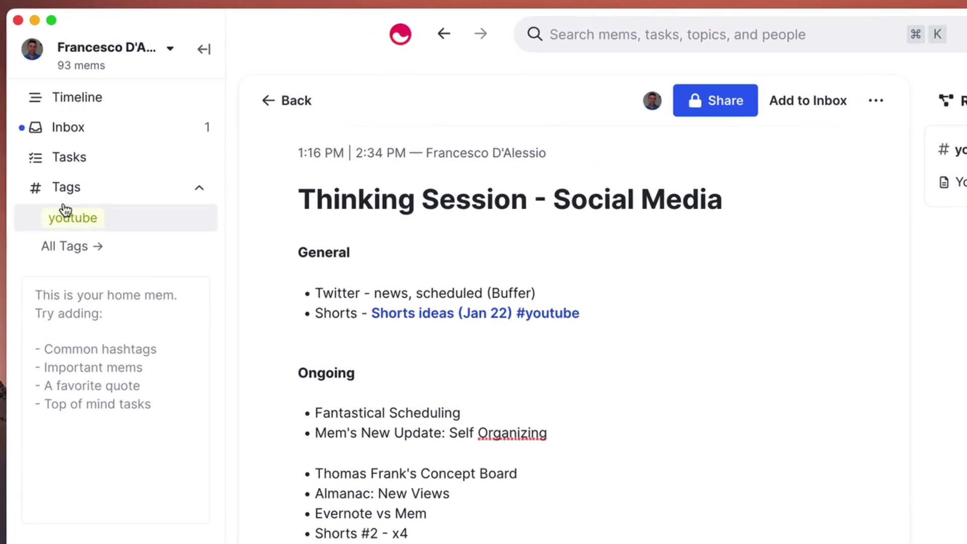
click(72, 217)
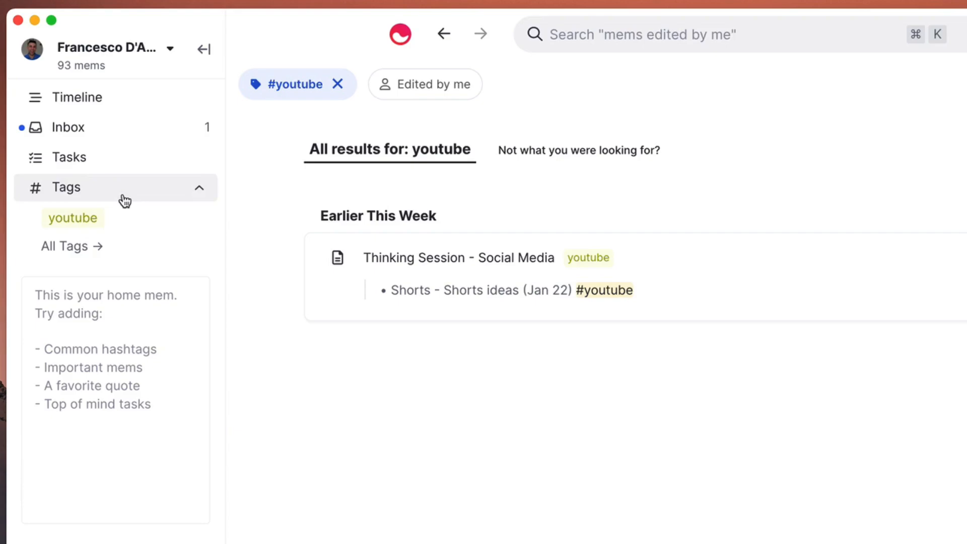
click(72, 245)
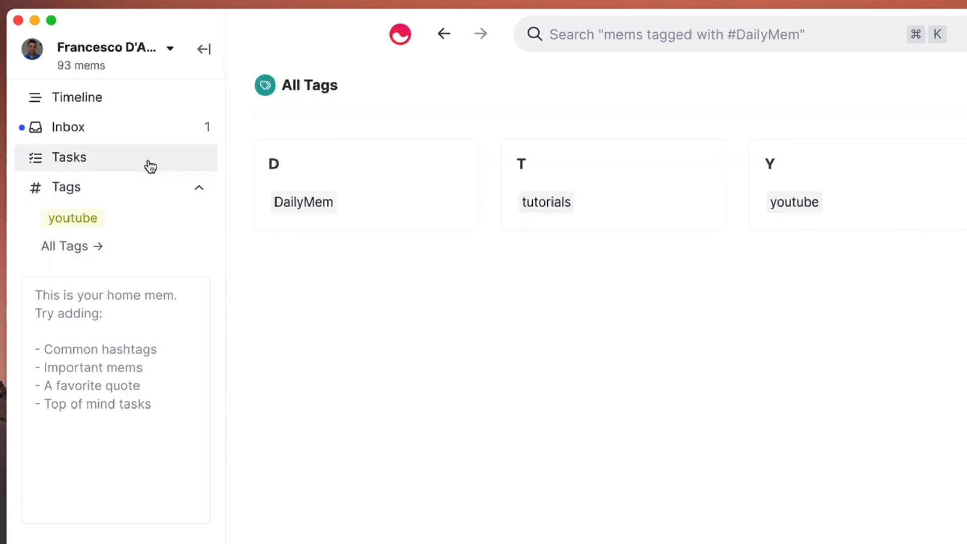
mouse_move(130, 126)
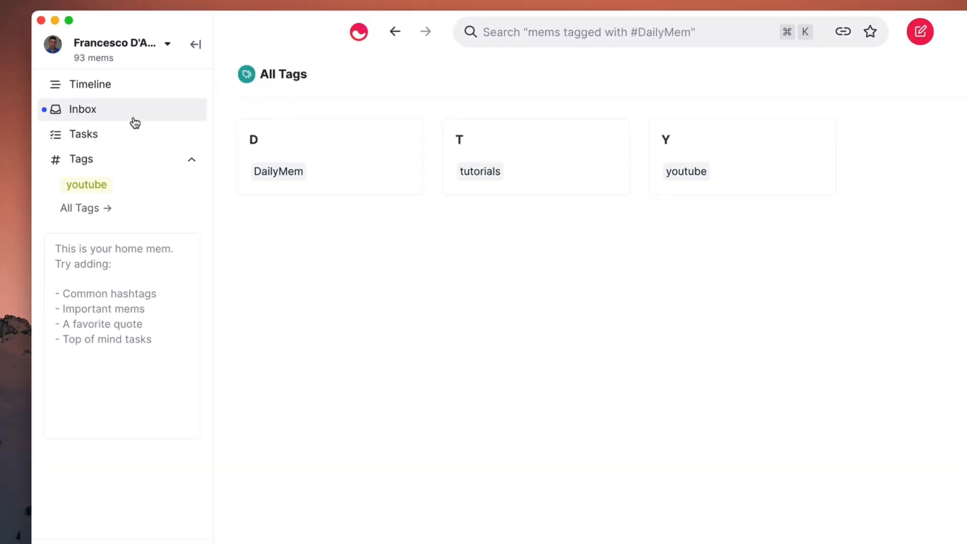
- Return to the Timeline and reopen the EOD mem
click(91, 83)
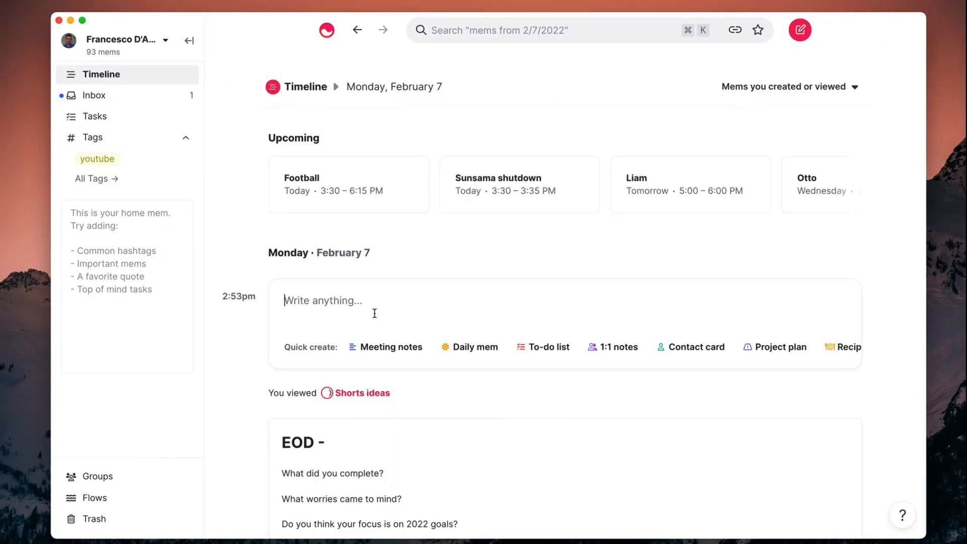
mouse_move(385, 347)
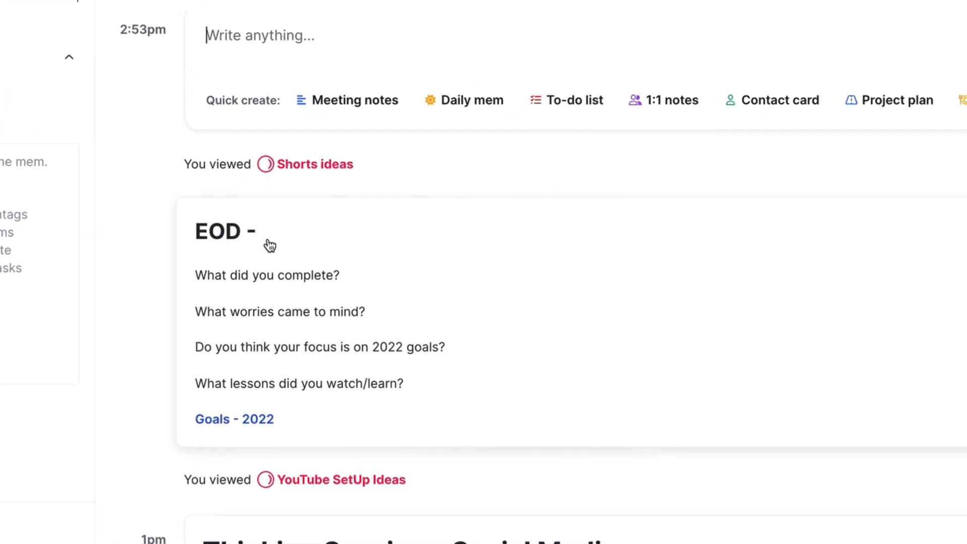
click(224, 232)
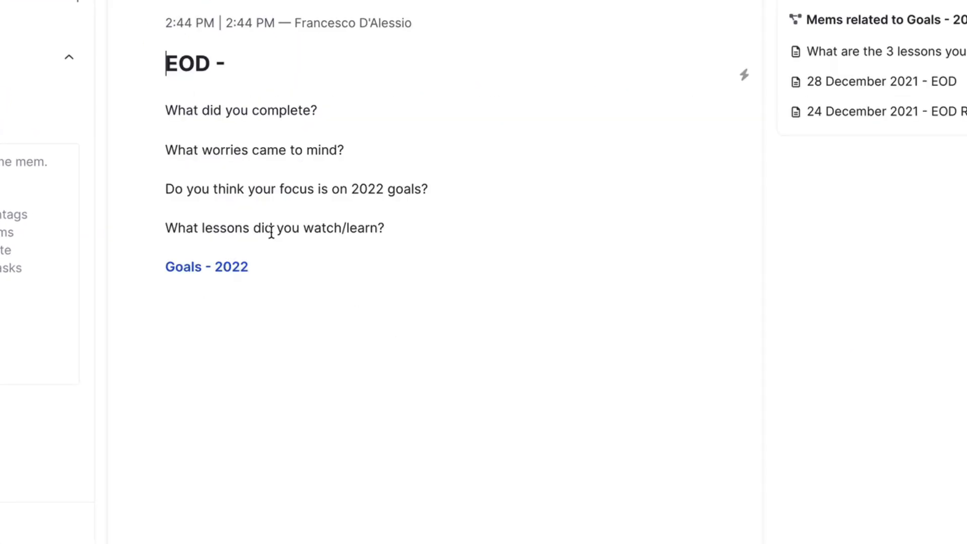
mouse_move(278, 278)
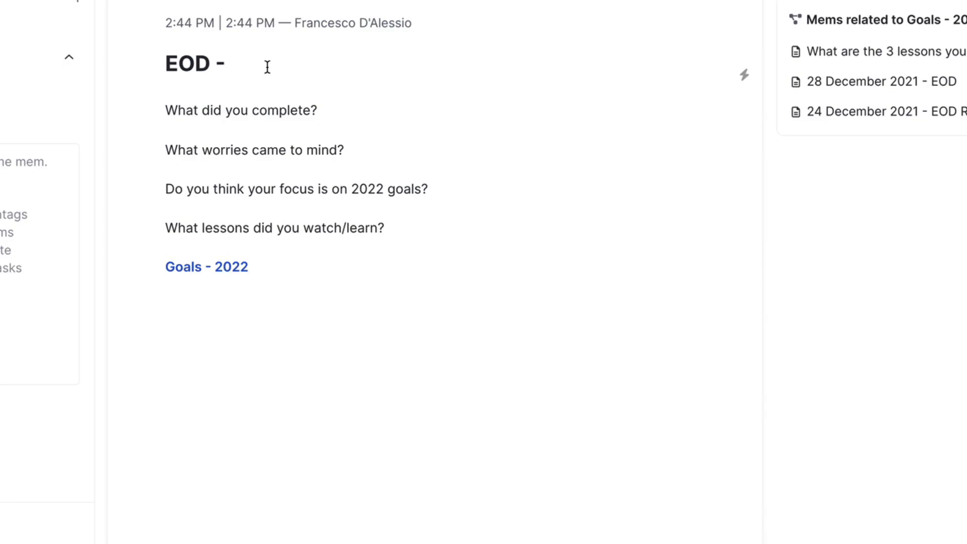
- Insert today's date via /to so the title reads EOD - 7 February 2022
text(/to)
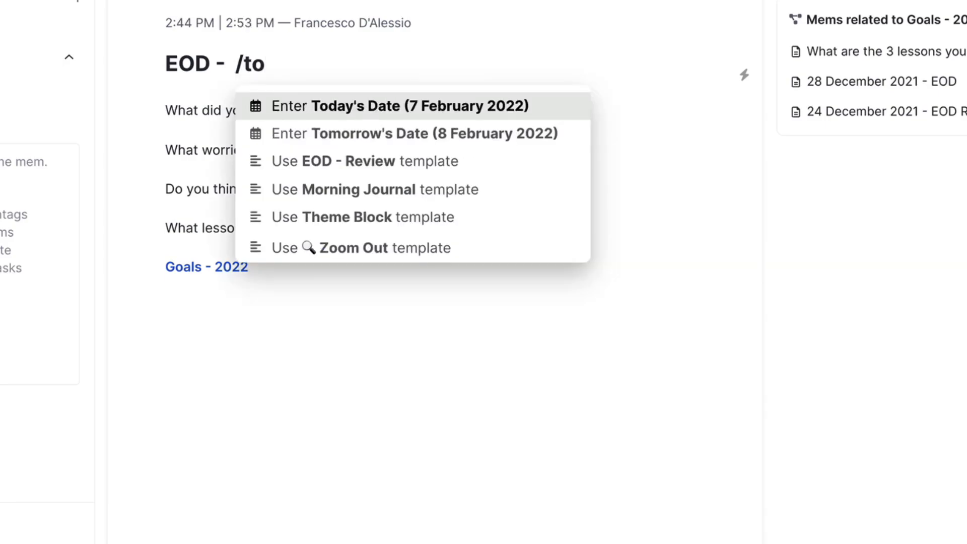
click(399, 105)
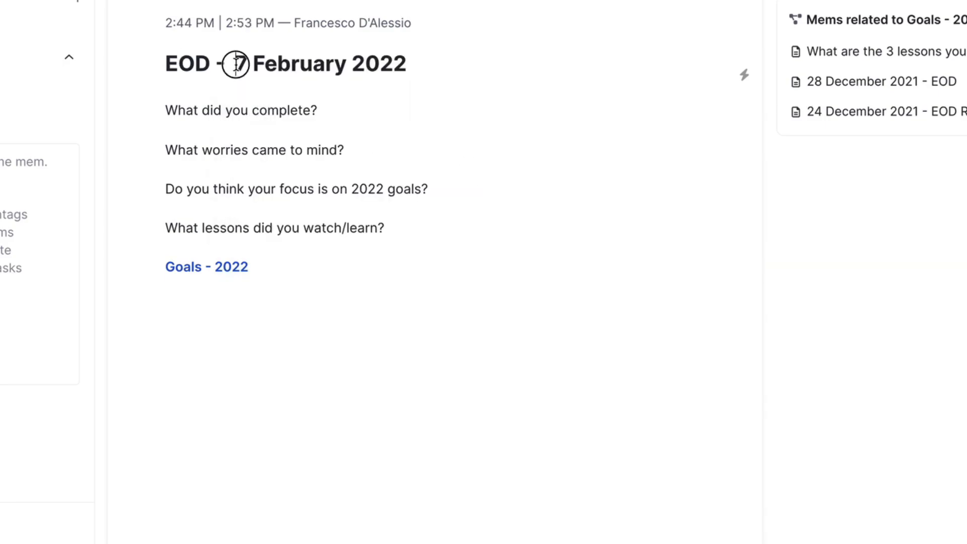
click(234, 64)
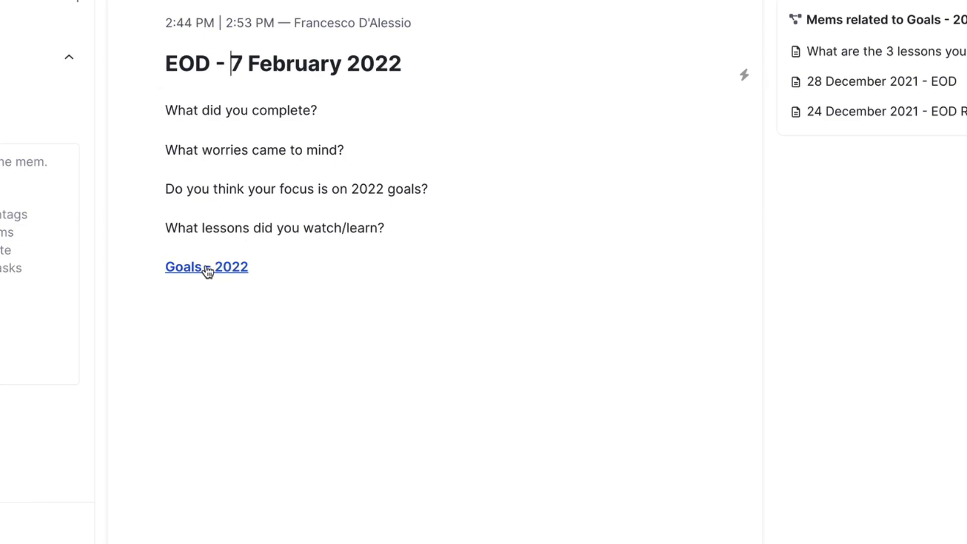
mouse_move(408, 271)
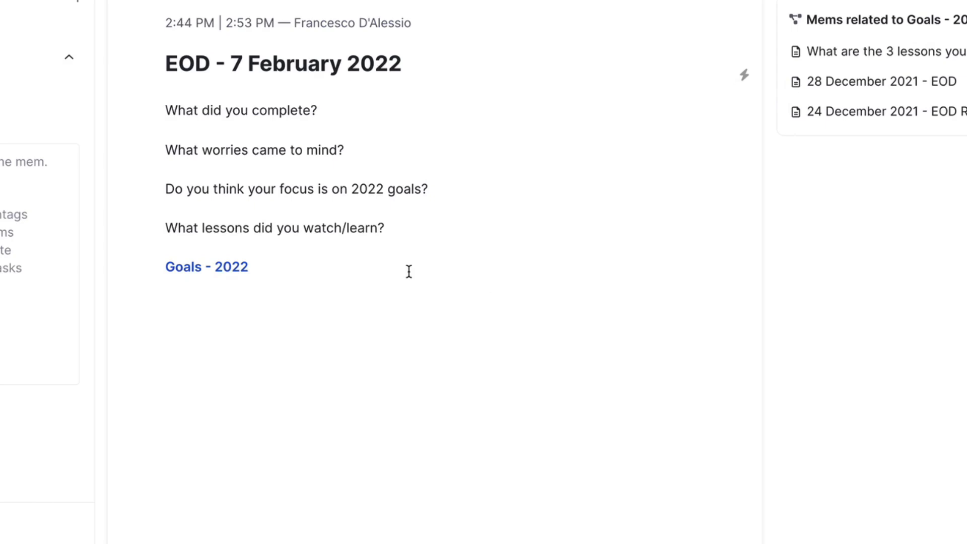
click(232, 63)
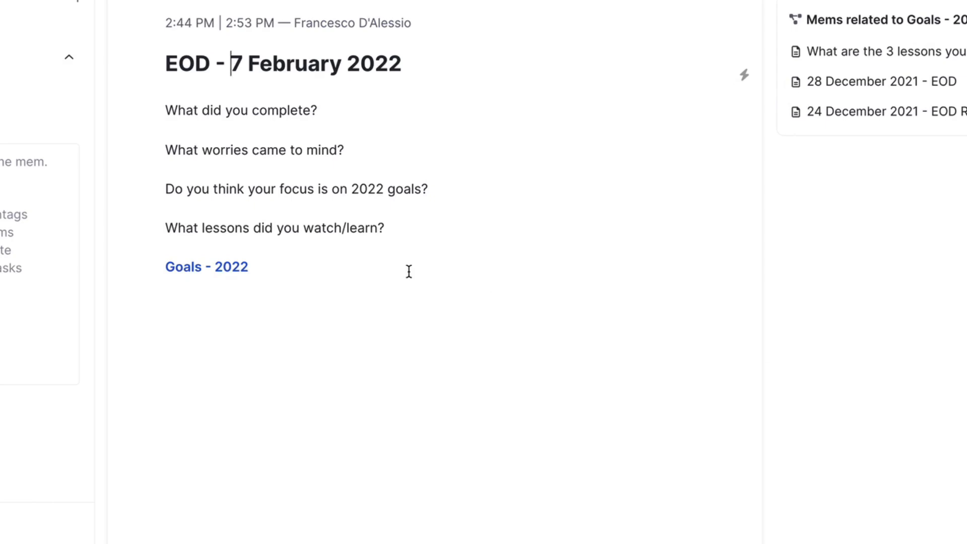
mouse_move(208, 261)
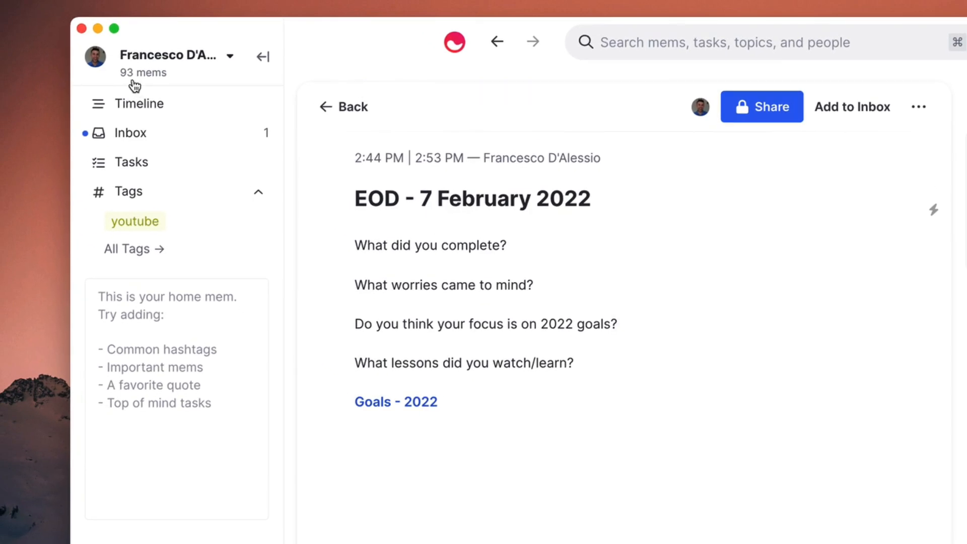
mouse_move(287, 120)
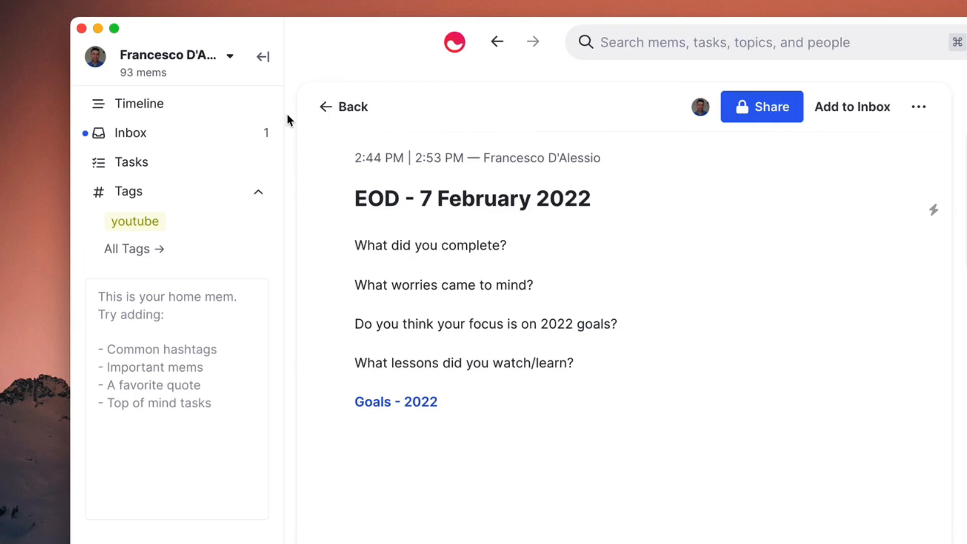
mouse_move(342, 107)
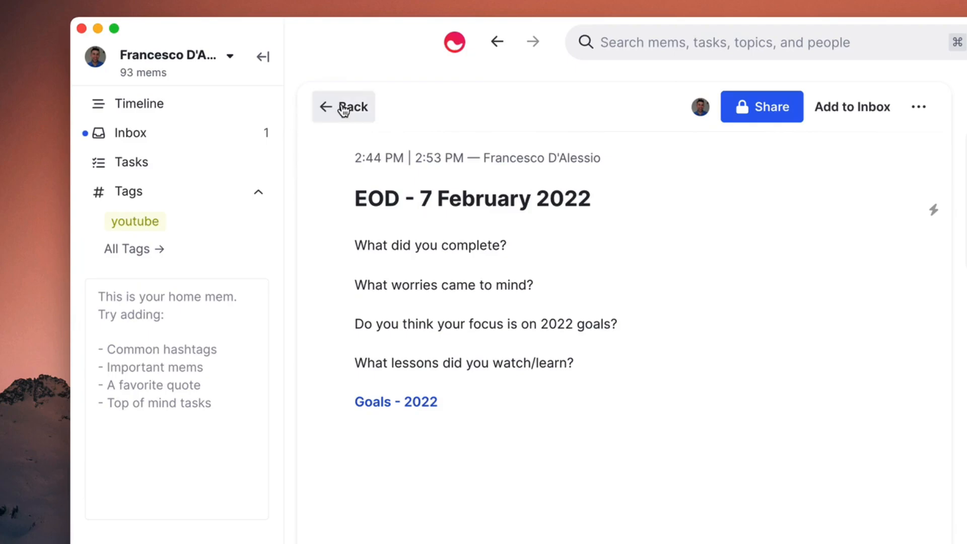
- Go back from the EOD mem to the Timeline listing EOD - 7 February 2022
click(342, 107)
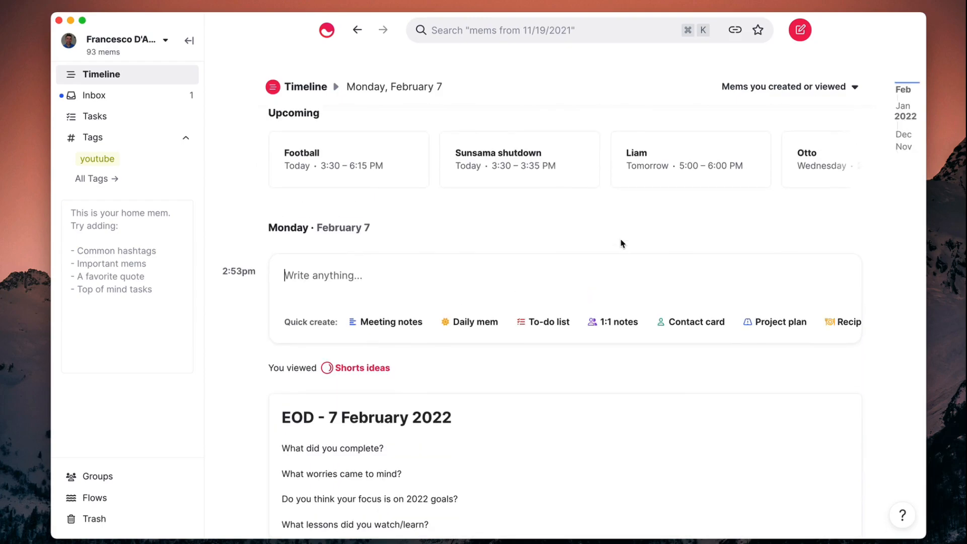
mouse_move(840, 182)
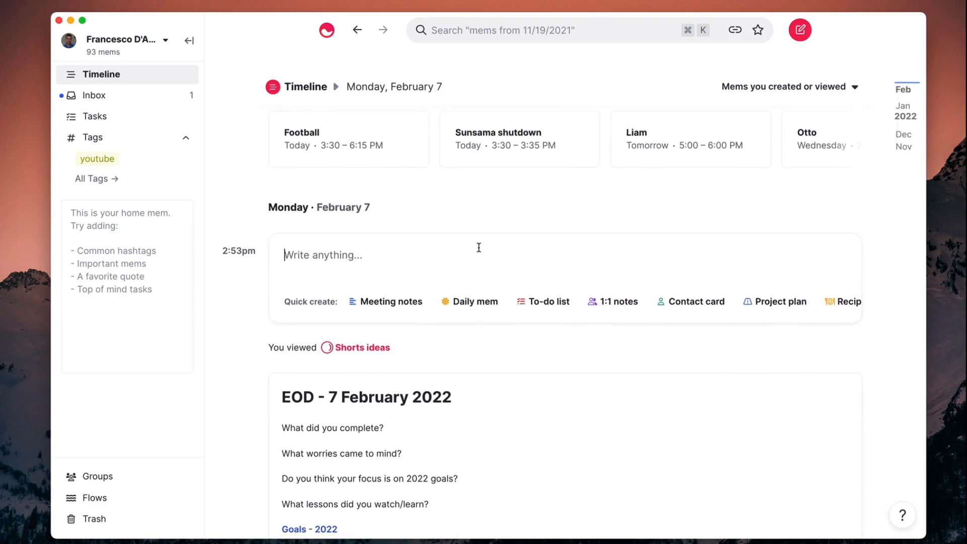
click(188, 40)
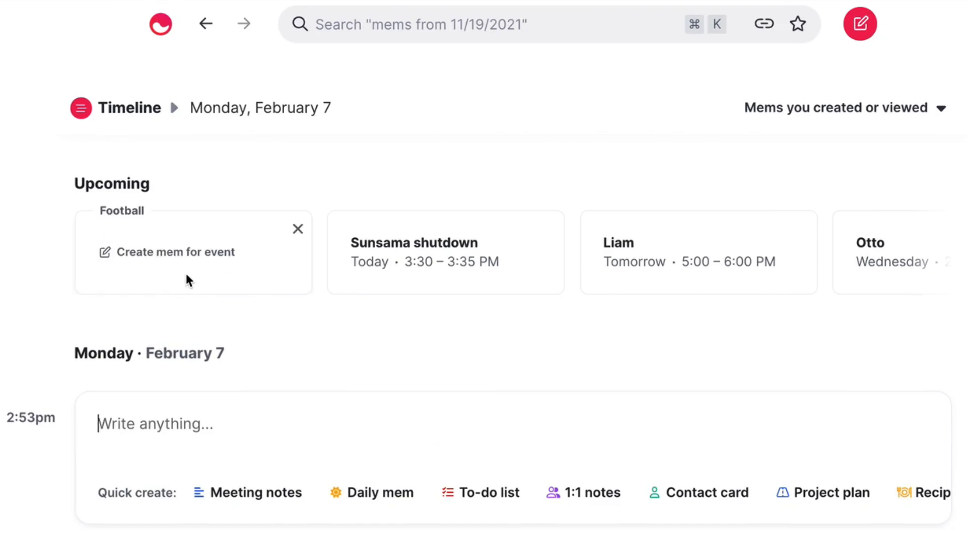
click(296, 228)
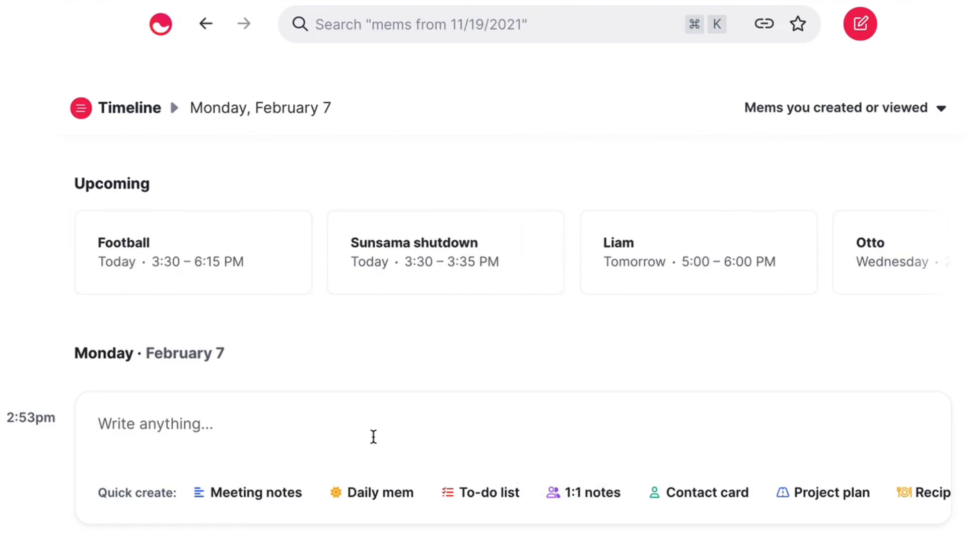
mouse_move(320, 432)
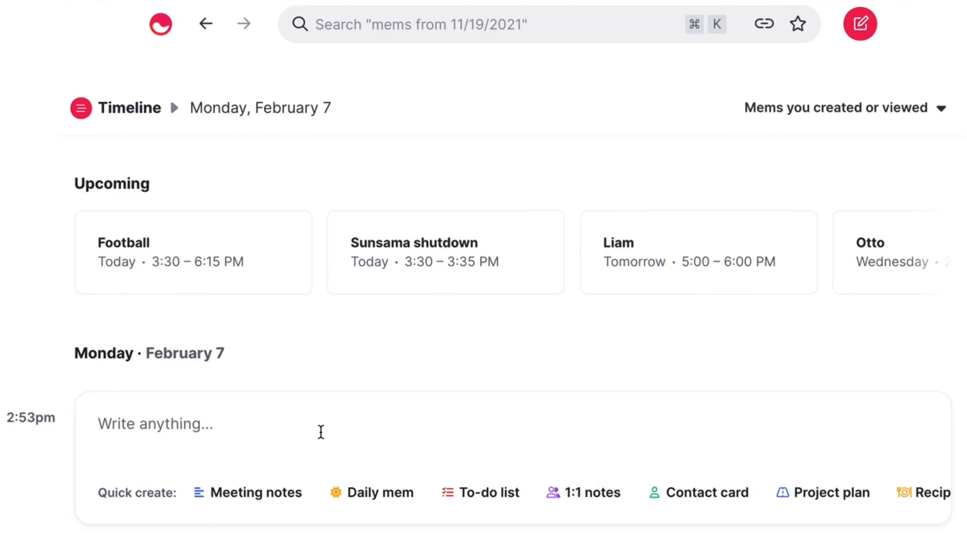
mouse_move(320, 361)
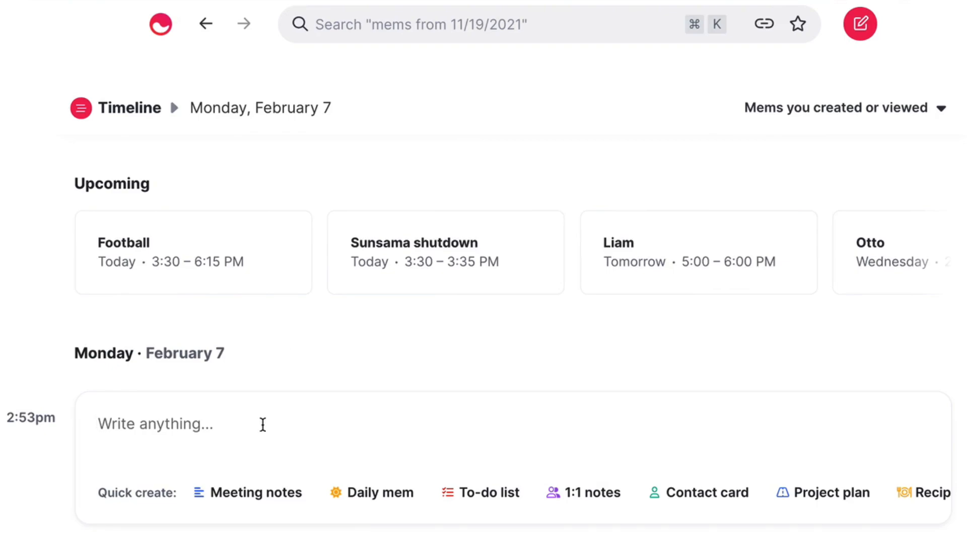
scroll(down, 3)
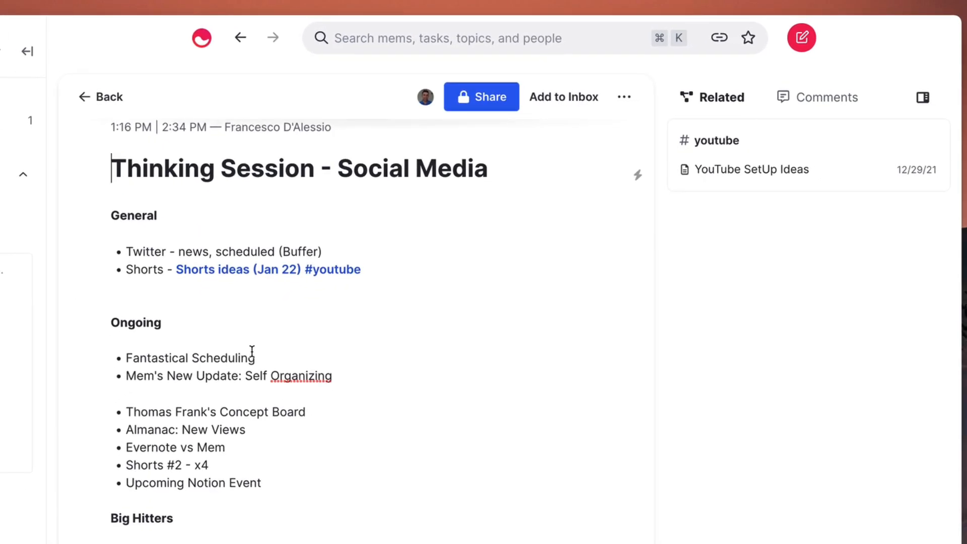
- Open the Shorts ideas (Jan 22) link beside the Thinking Session note, then go back
scroll(down, 3)
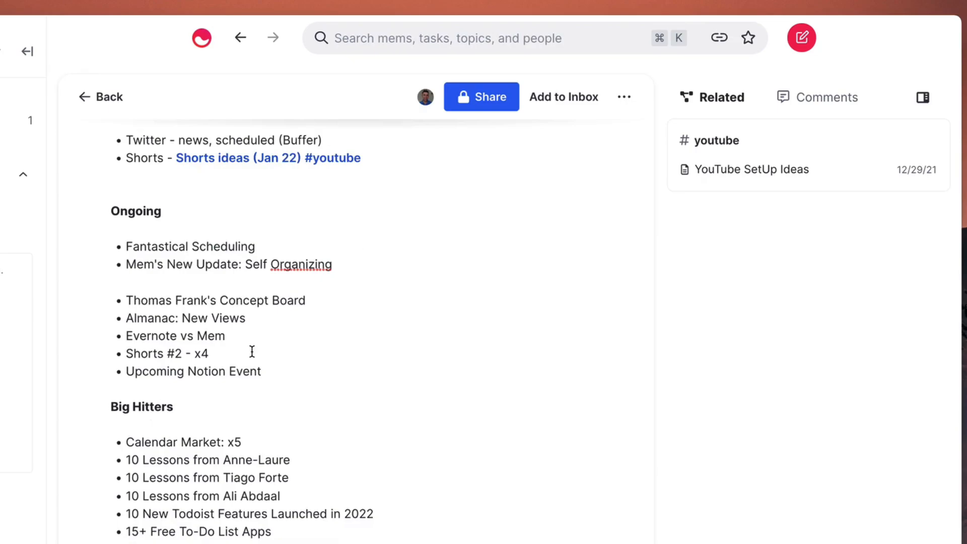
scroll(up, 3)
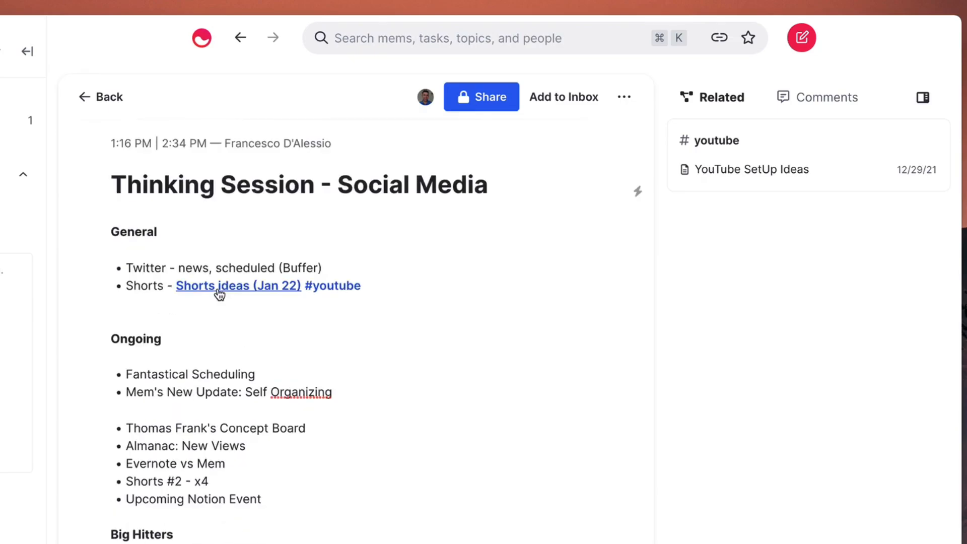
click(238, 285)
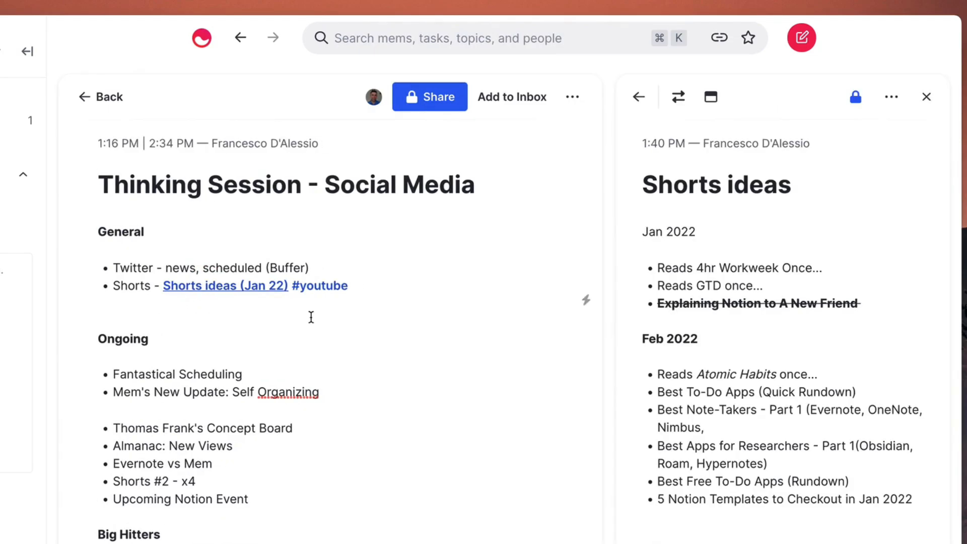
mouse_move(362, 150)
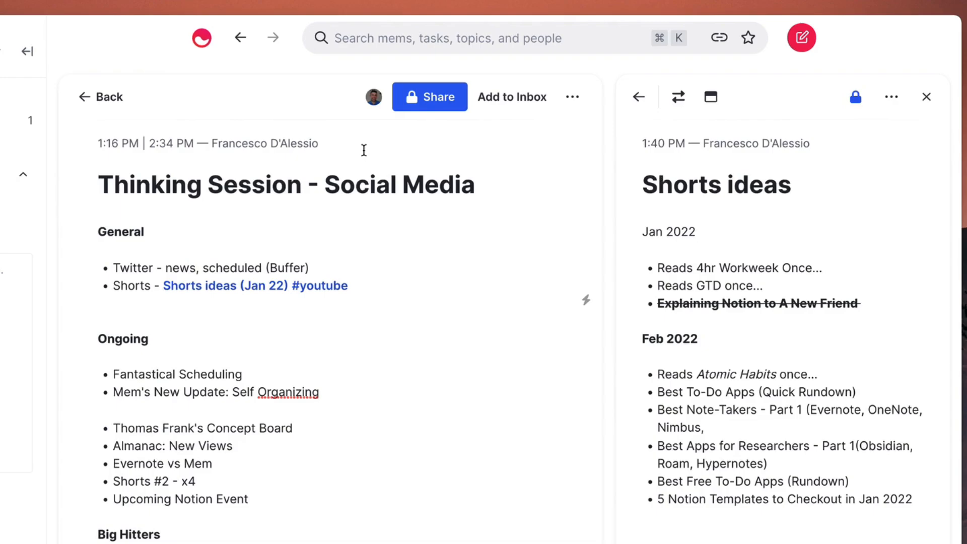
mouse_move(111, 97)
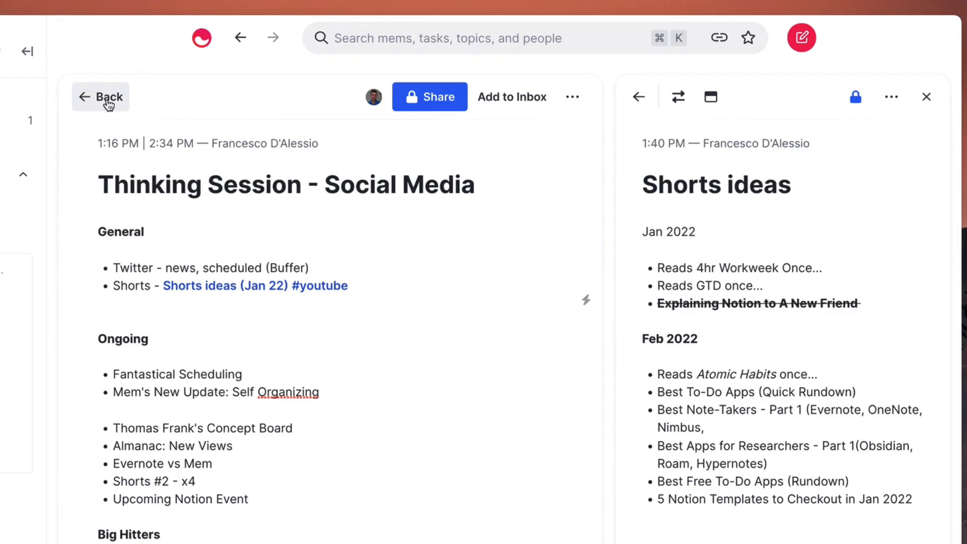
click(99, 96)
text(/)
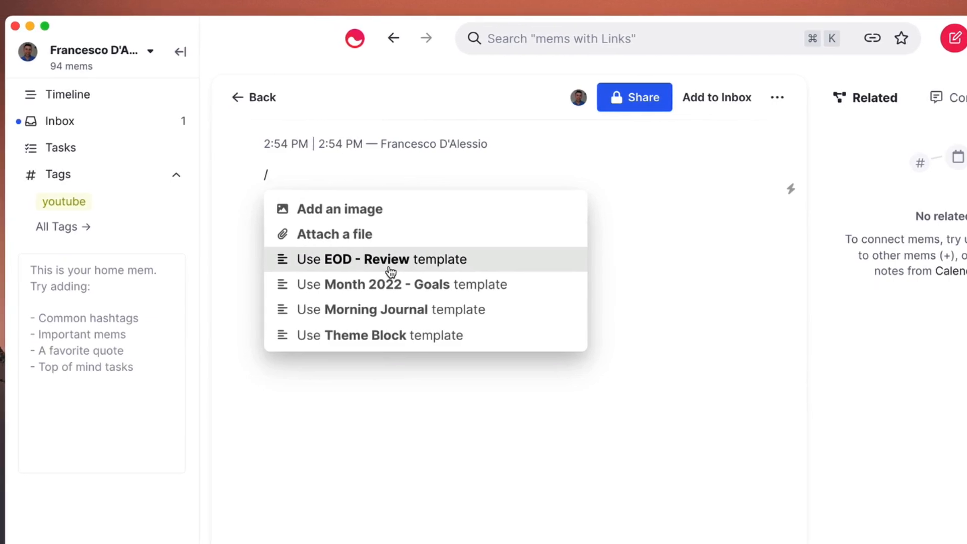
mouse_move(400, 284)
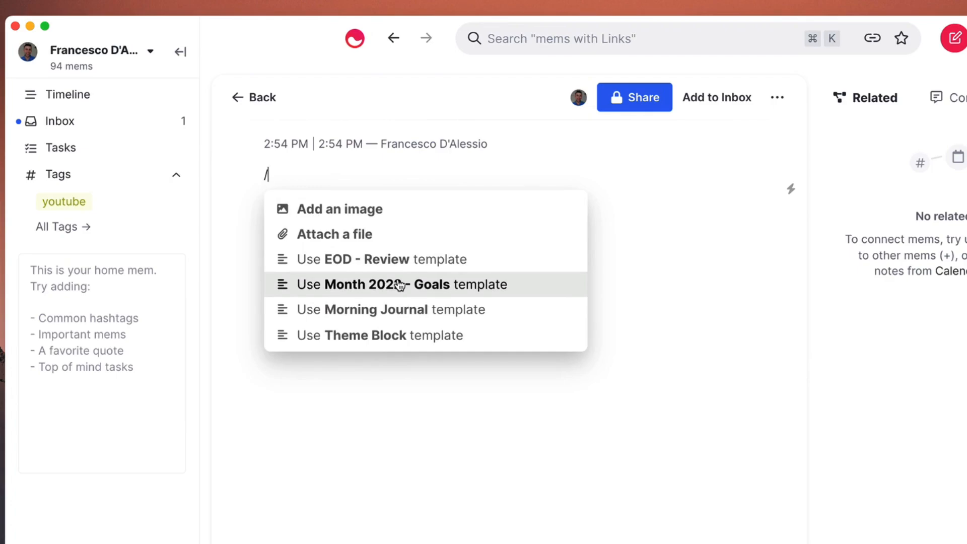
- In the Theme Block template mem, start the first session objective and open the More menu
scroll(down, 3)
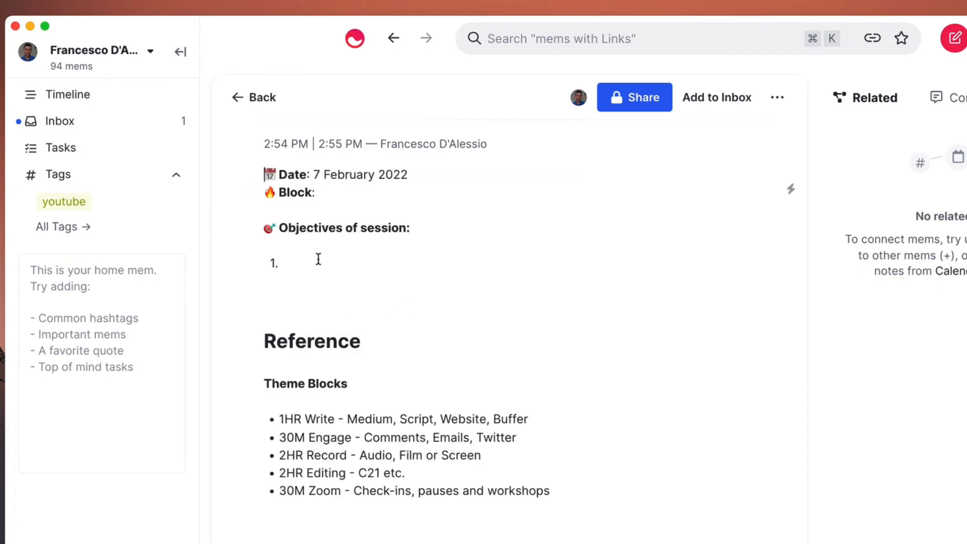
click(287, 262)
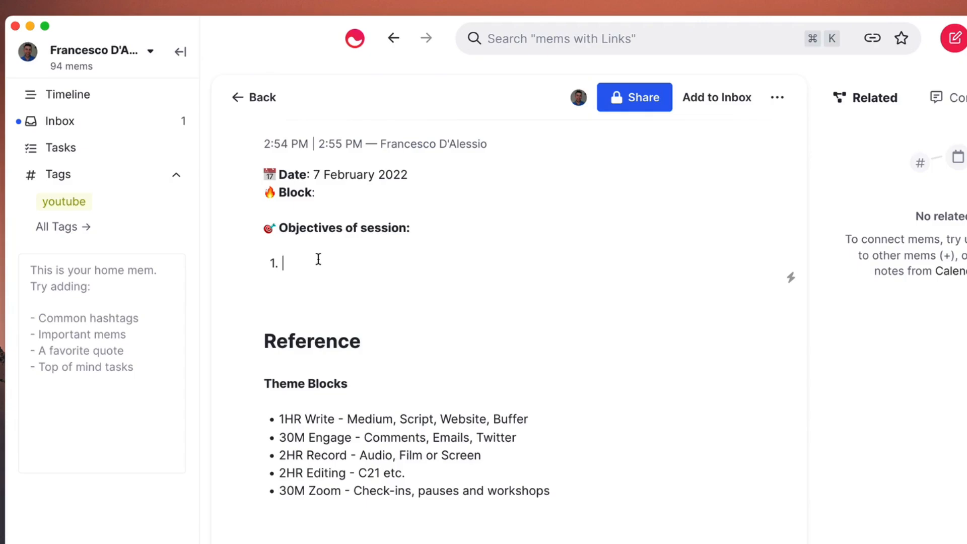
mouse_move(327, 334)
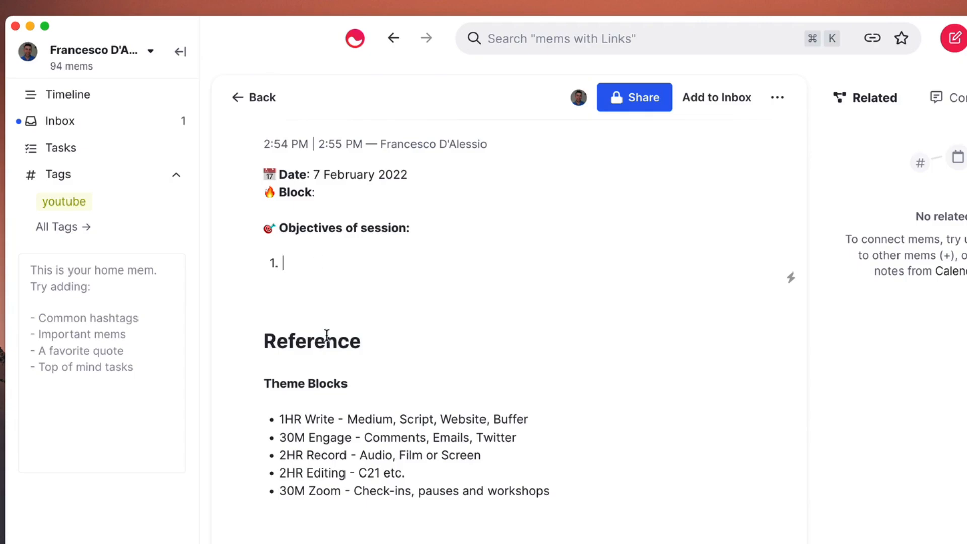
mouse_move(357, 322)
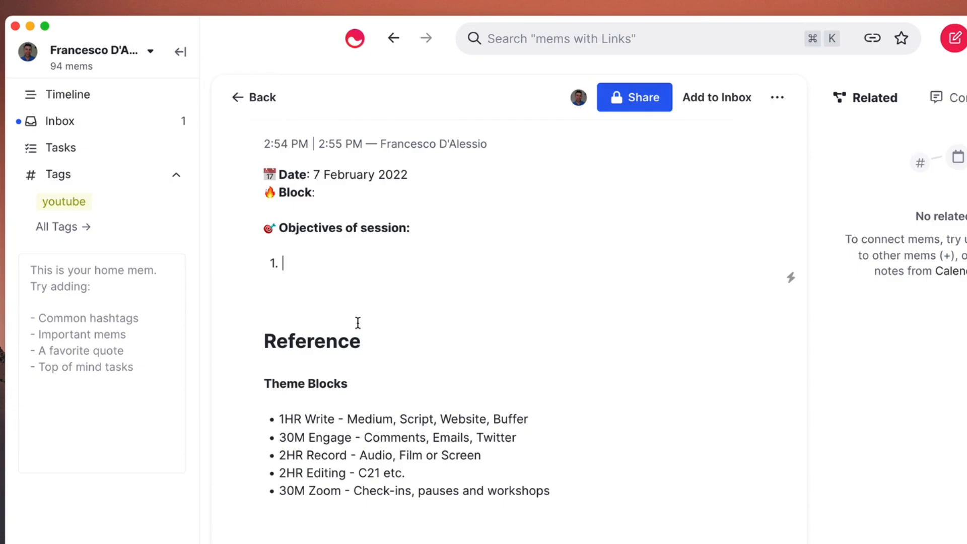
mouse_move(776, 97)
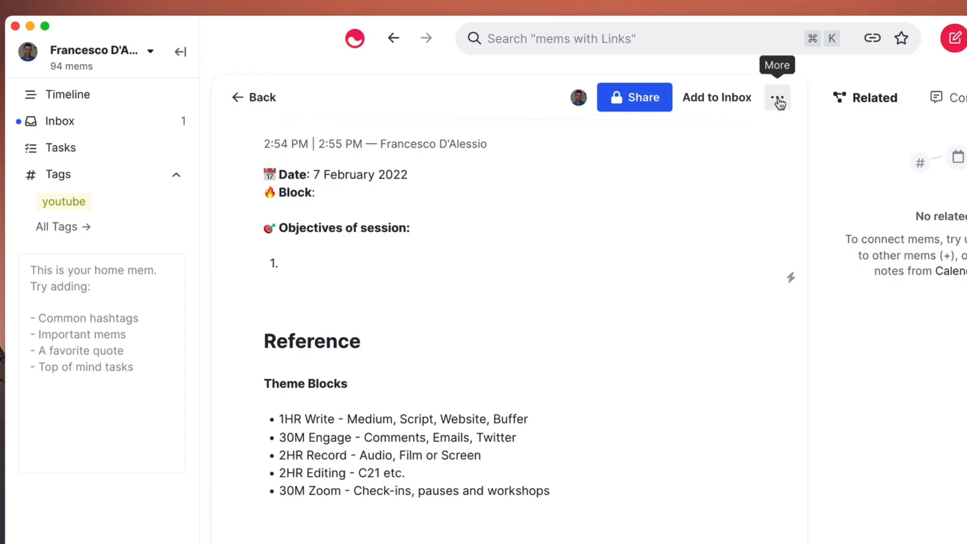
click(777, 98)
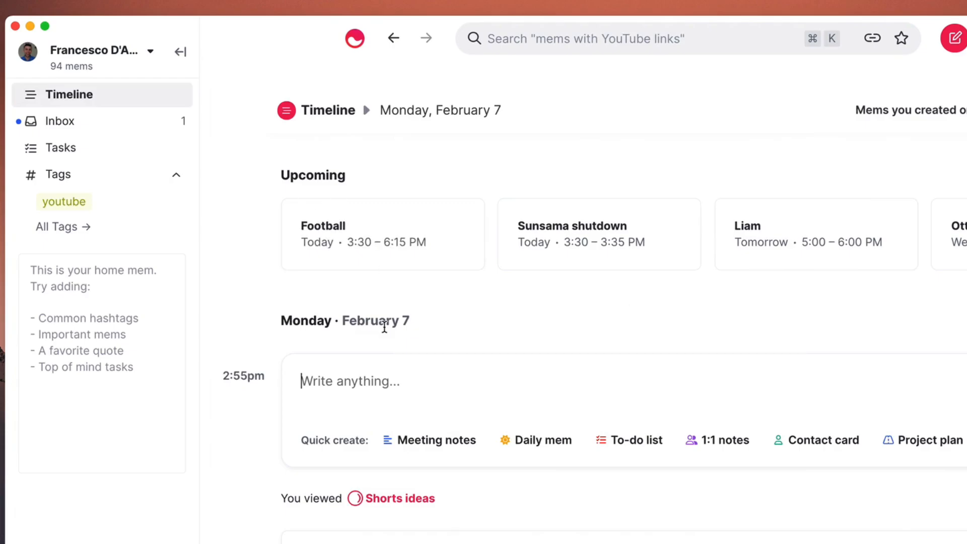
- Scroll the Timeline for Monday, February 7 showing the Shorts ideas note
scroll(down, 3)
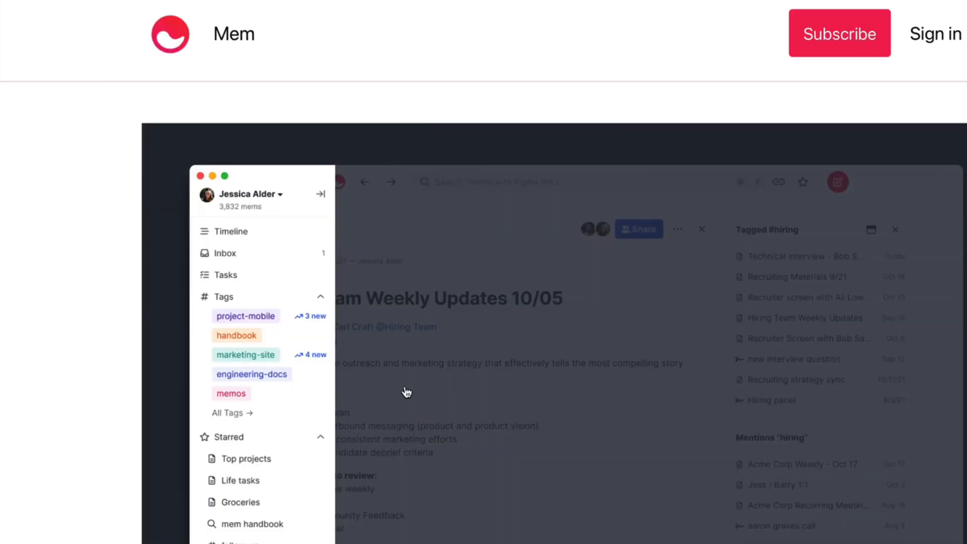
- Scroll the 'New in Mem: Unlocking Serendipity' post down to the Better Related mems section
scroll(up, 3)
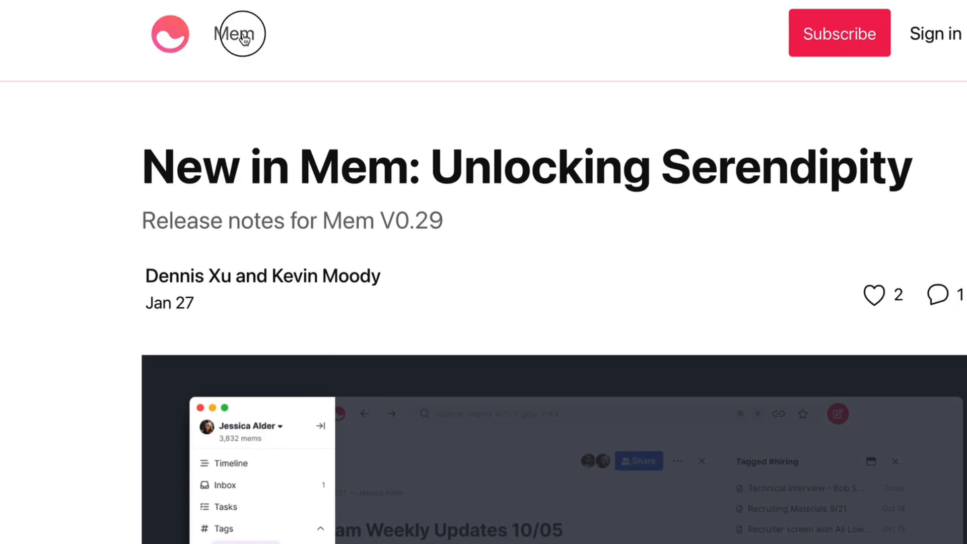
scroll(down, 3)
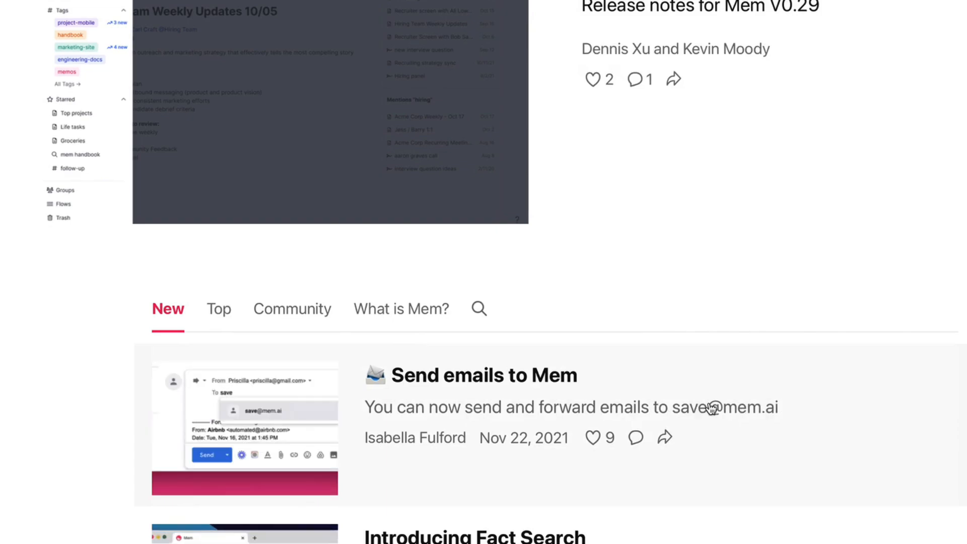
scroll(up, 3)
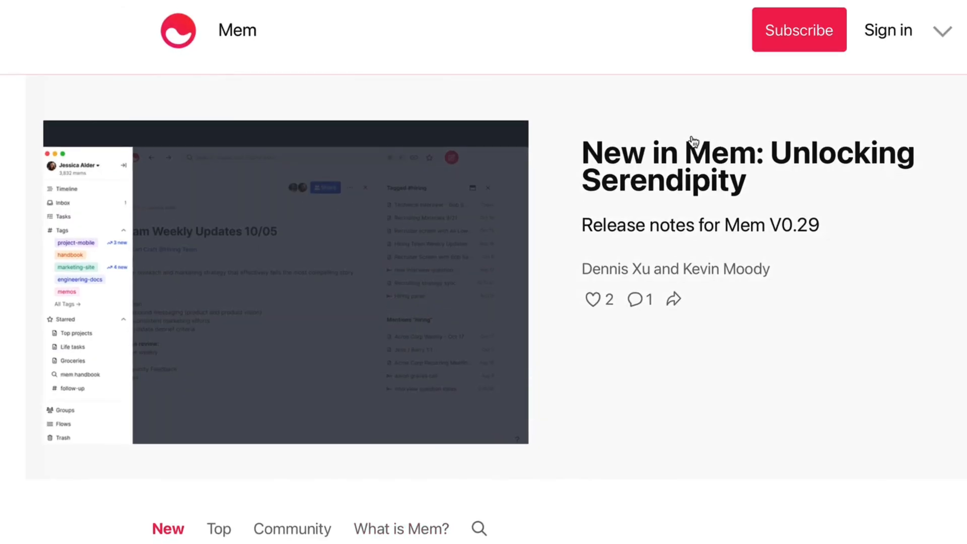
scroll(down, 3)
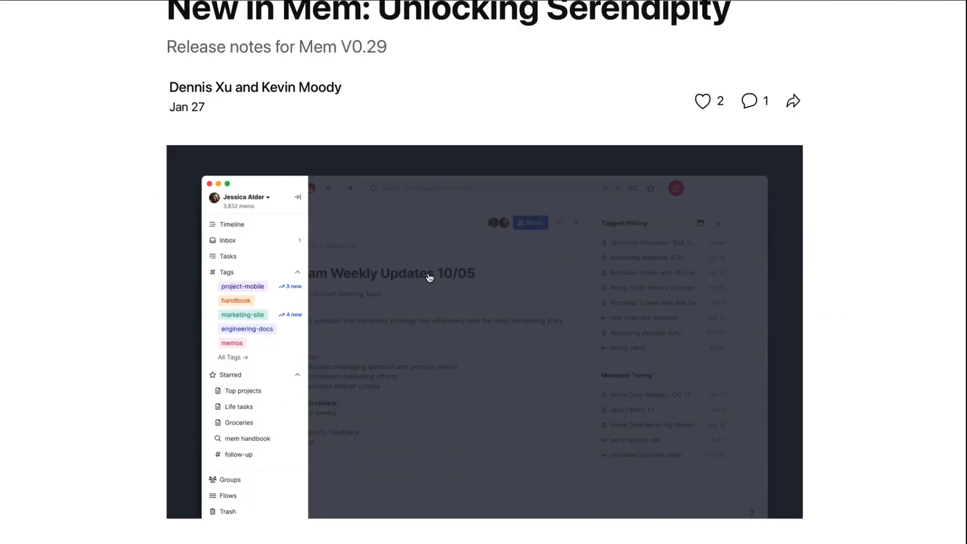
scroll(down, 3)
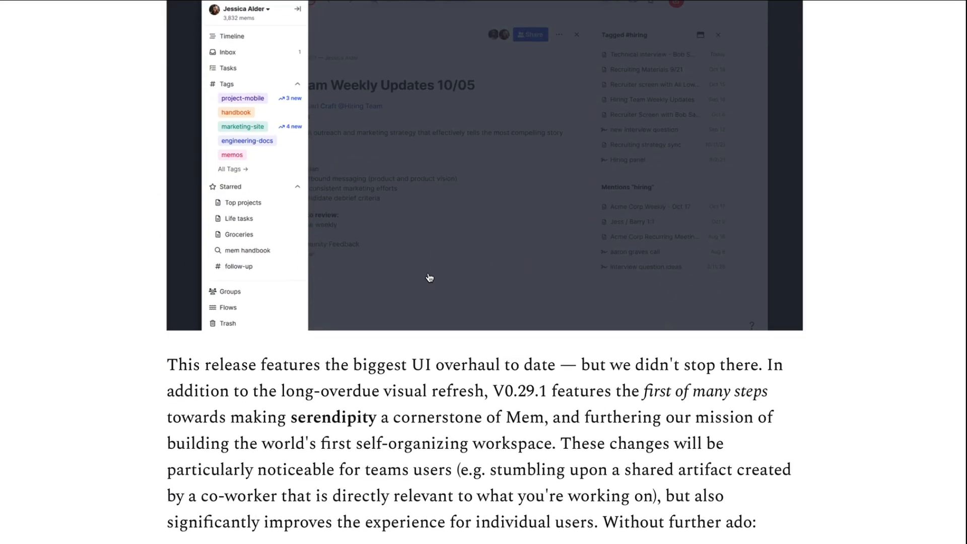
scroll(down, 3)
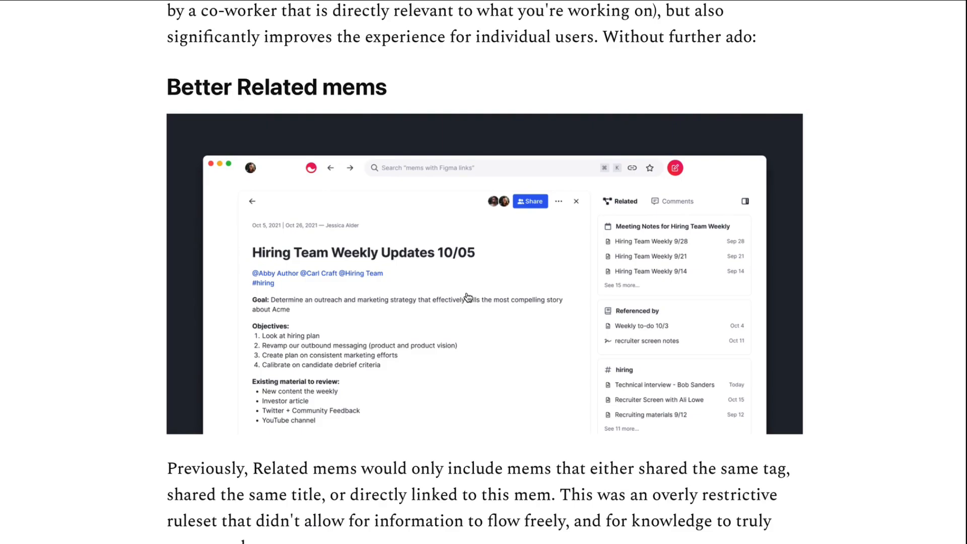
scroll(down, 3)
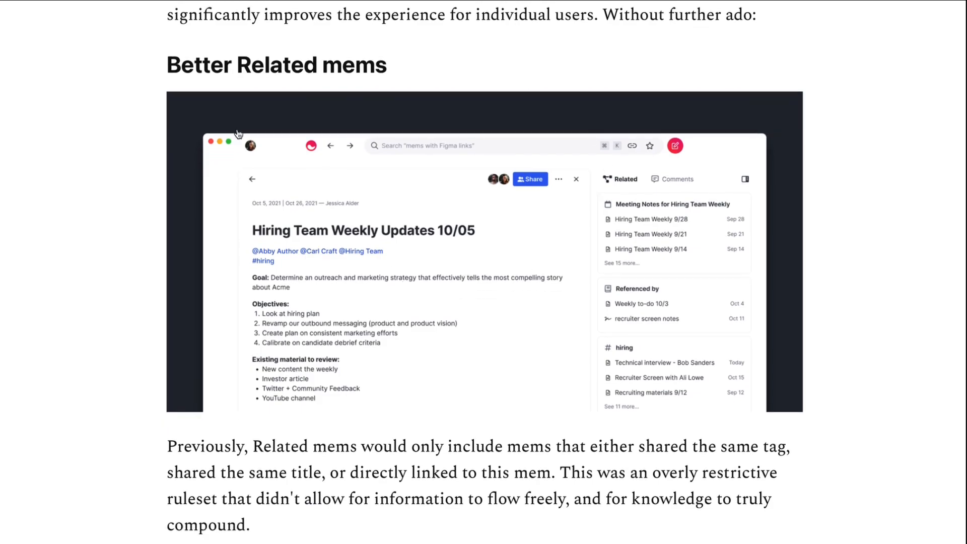
mouse_move(428, 213)
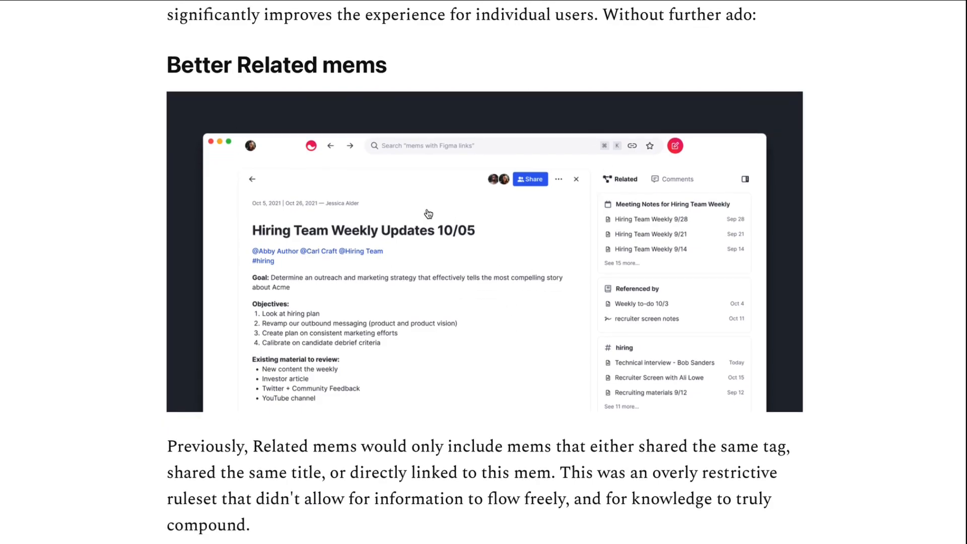
scroll(down, 3)
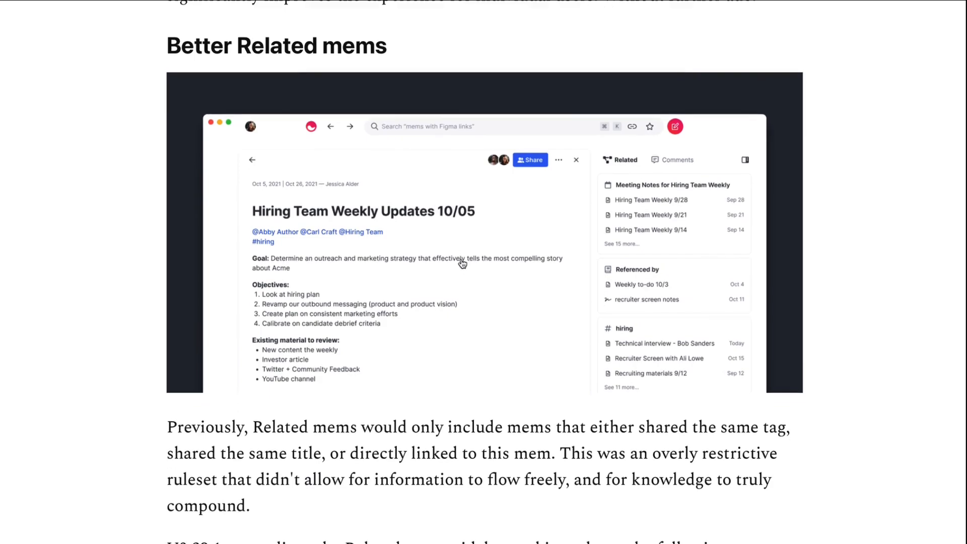
scroll(down, 3)
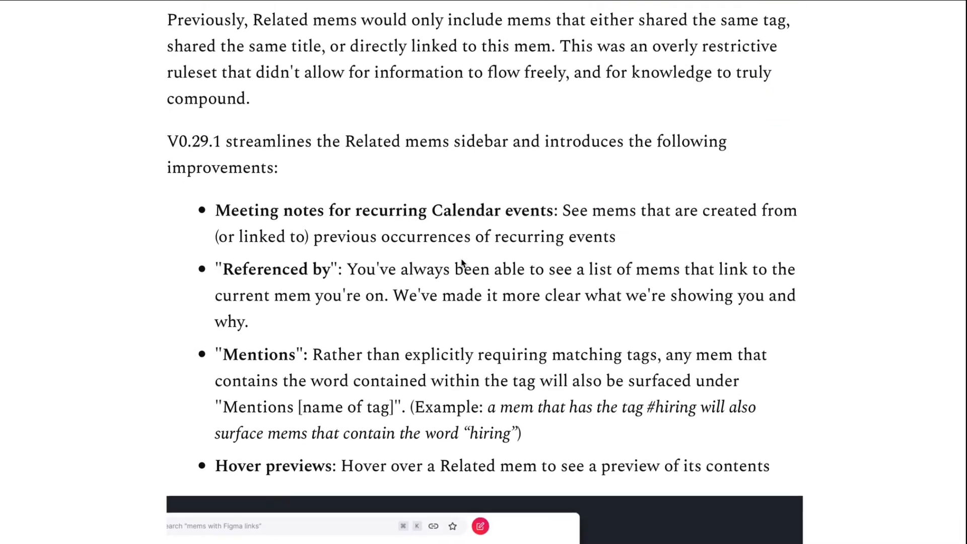
scroll(up, 3)
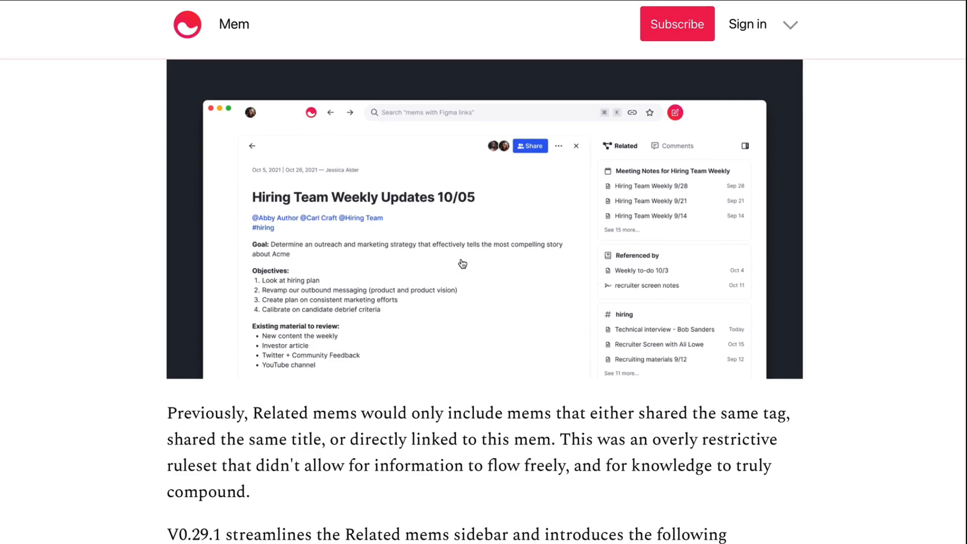